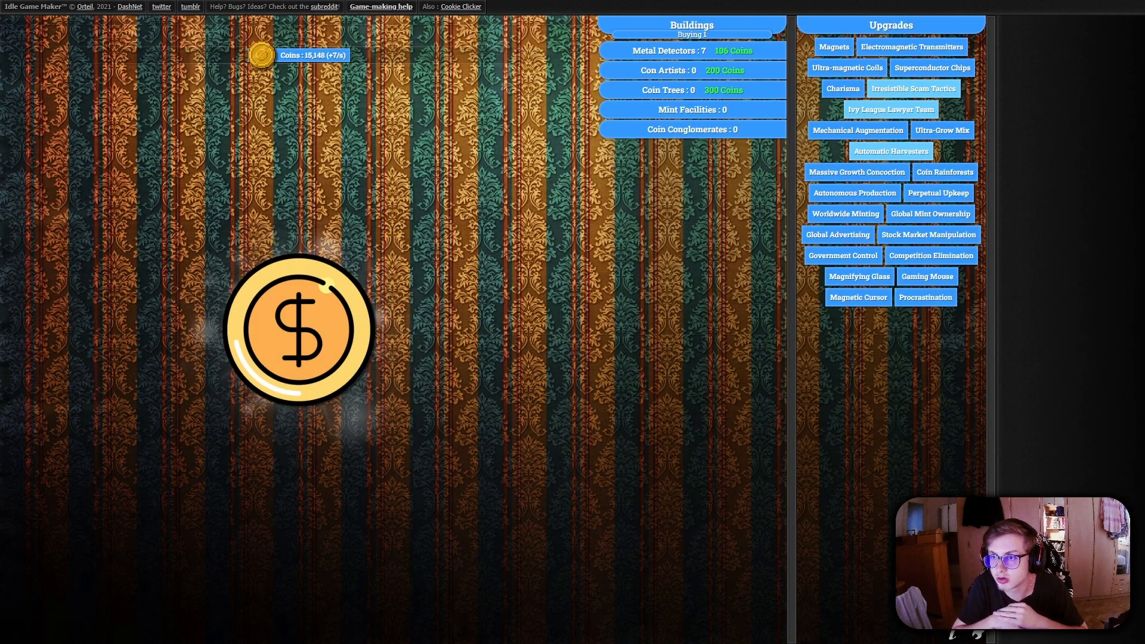
Advance the slideshow to reveal the Spritesheets slide's opening bullets
{"action": "left_click", "coordinate": [298, 333]}
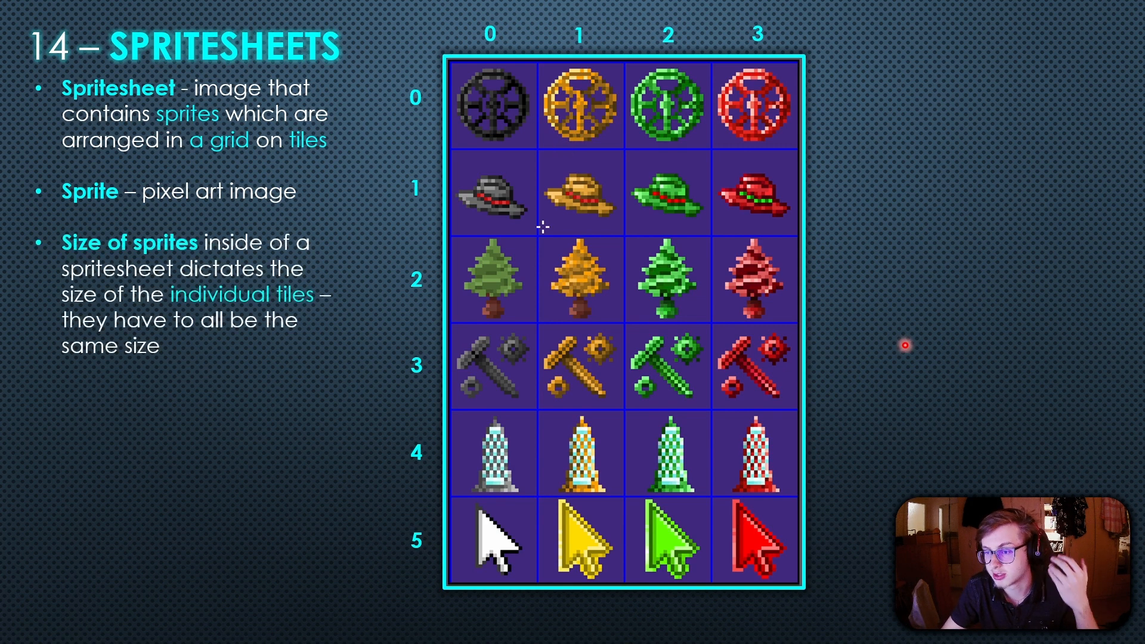
{"action": "mouse_move", "coordinate": [281, 355]}
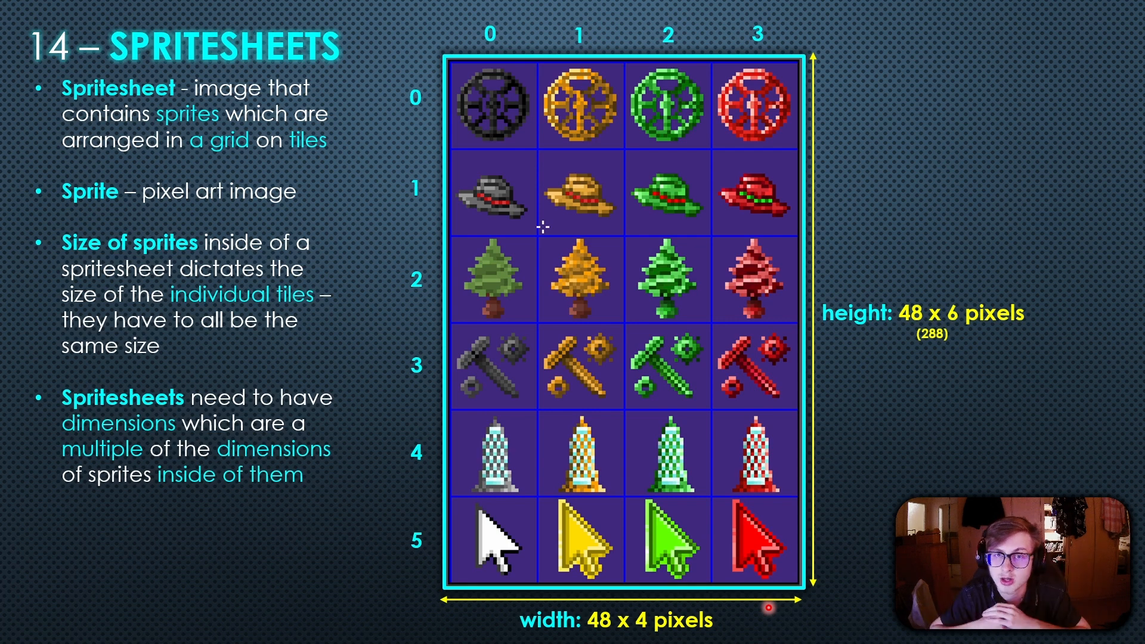
{"action": "mouse_move", "coordinate": [817, 462]}
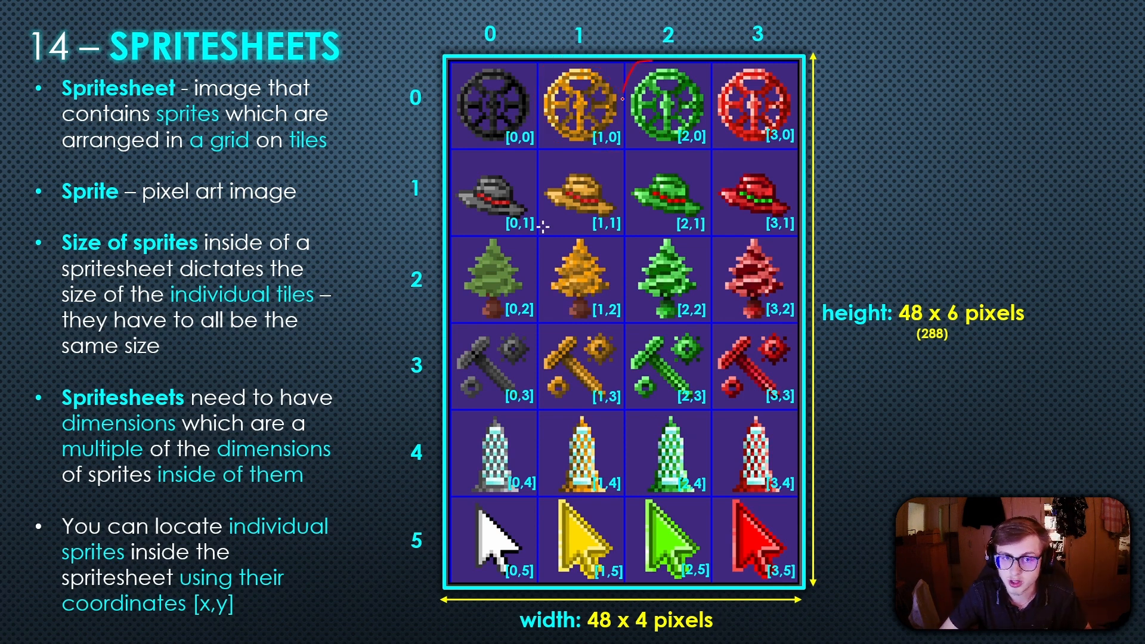
Reveal the tile coordinate labels and the bullet on locating sprites by [x,y]
{"action": "left_click_drag", "start_coordinate": [635, 73], "coordinate": [697, 138]}
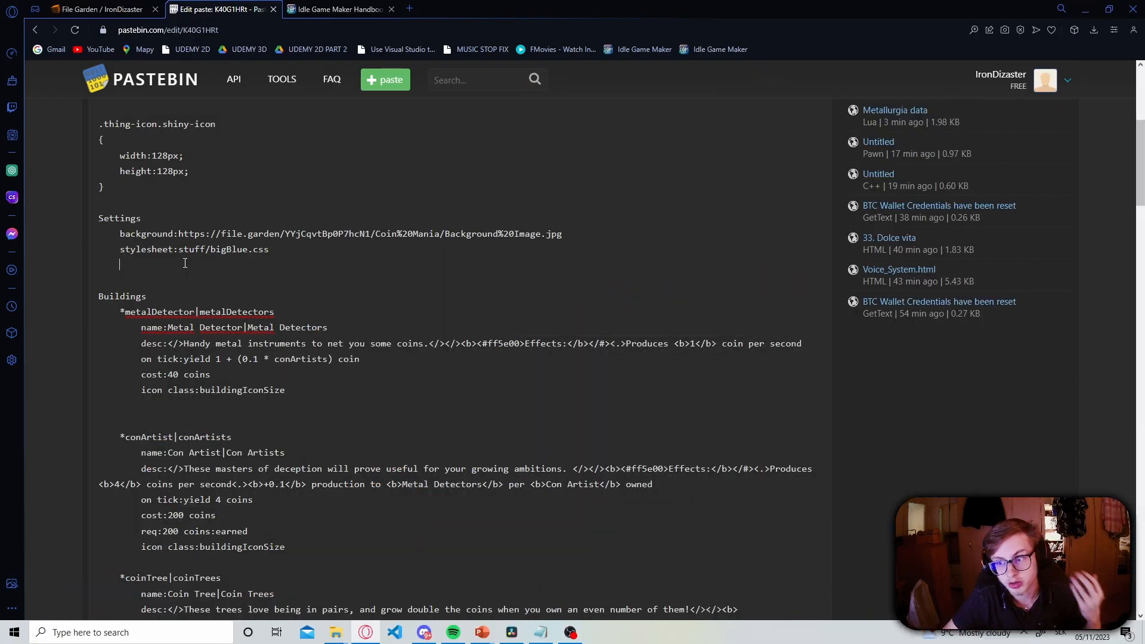
Add a Settings line 'spritesheet:upgradeIcons, 48 by 48' from the handbook syntax
{"action": "left_click", "coordinate": [337, 10]}
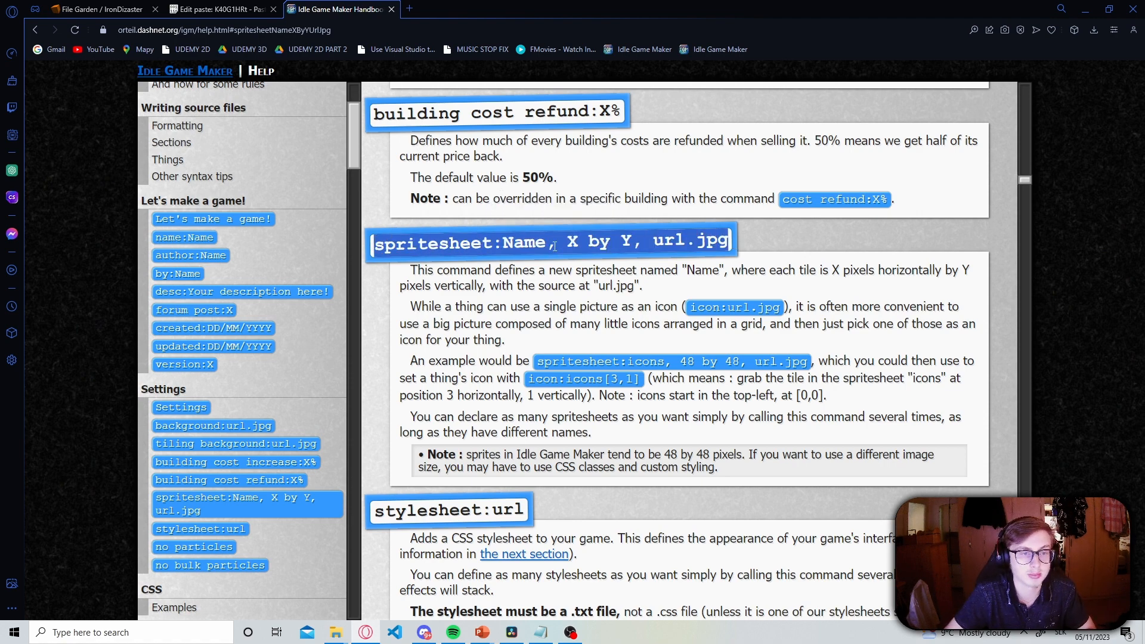
{"action": "left_click", "coordinate": [212, 9]}
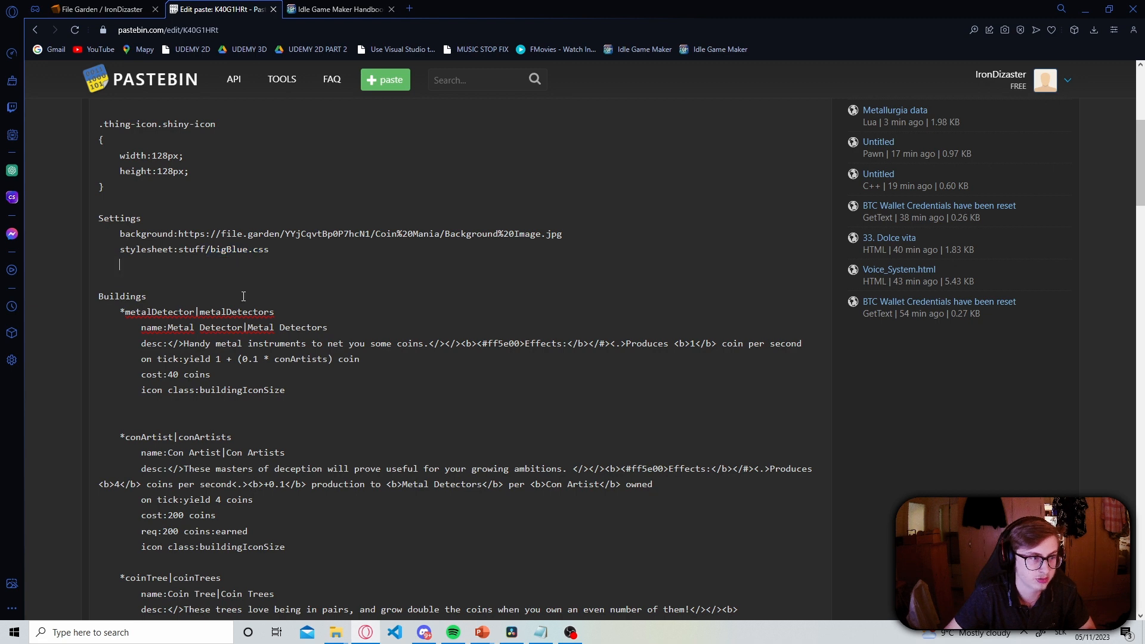
{"action": "type", "text": "spritesheet:Name, X by Y, url.jpg"}
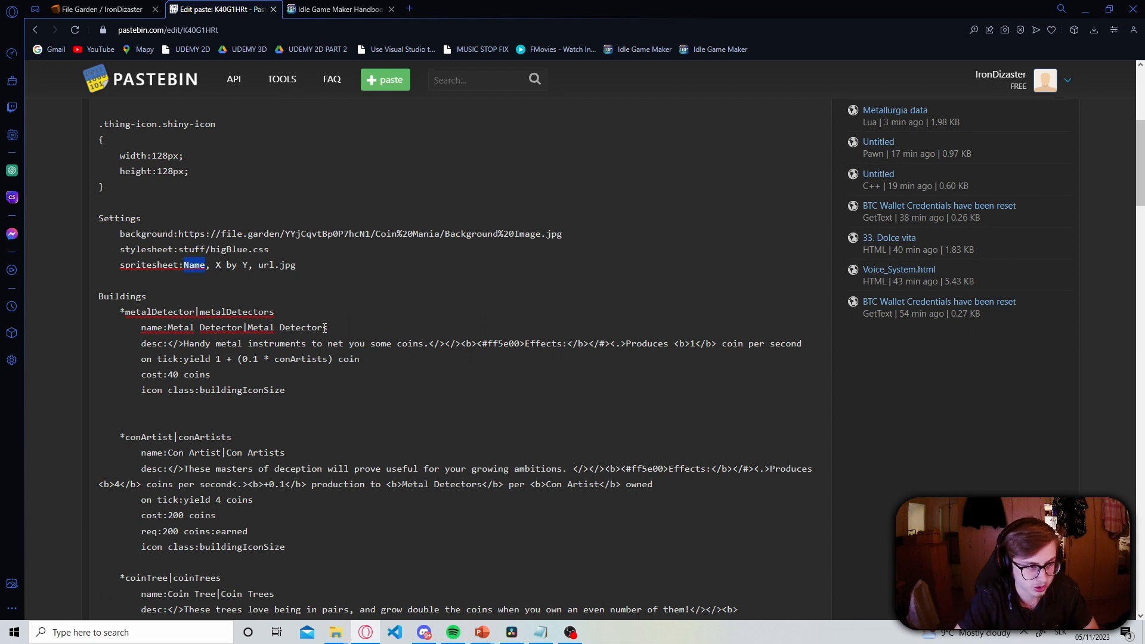
{"action": "type", "text": "u"}
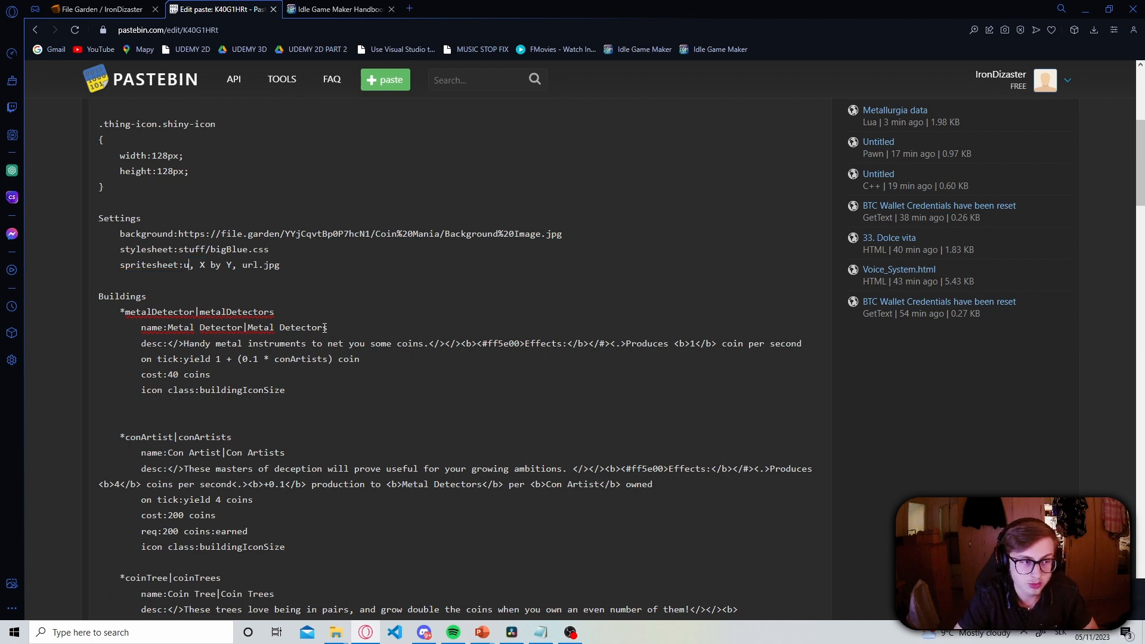
{"action": "type", "text": "pgradeIcons"}
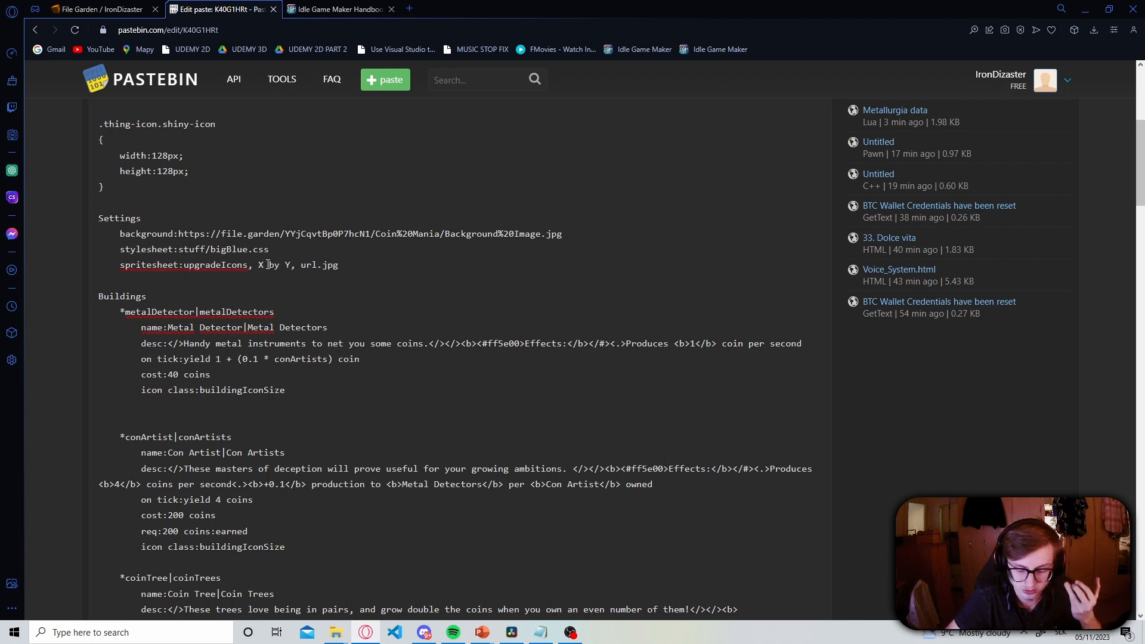
{"action": "type", "text": "48"}
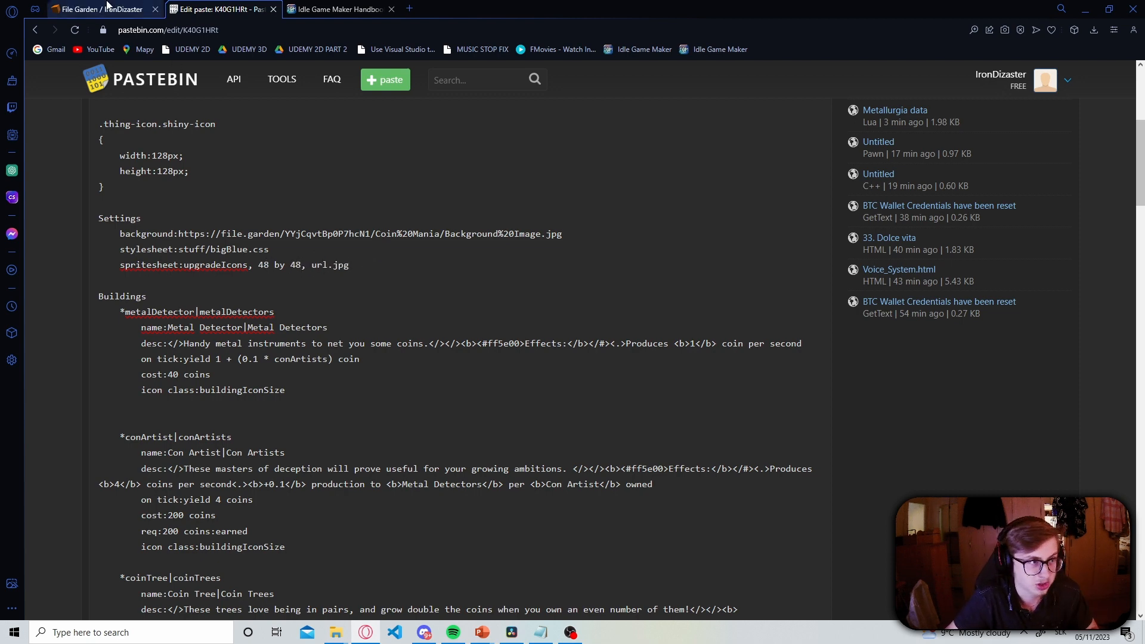
Copy the upgradeSpritesheet.png link from File Garden and return to the paste
{"action": "left_click", "coordinate": [90, 10]}
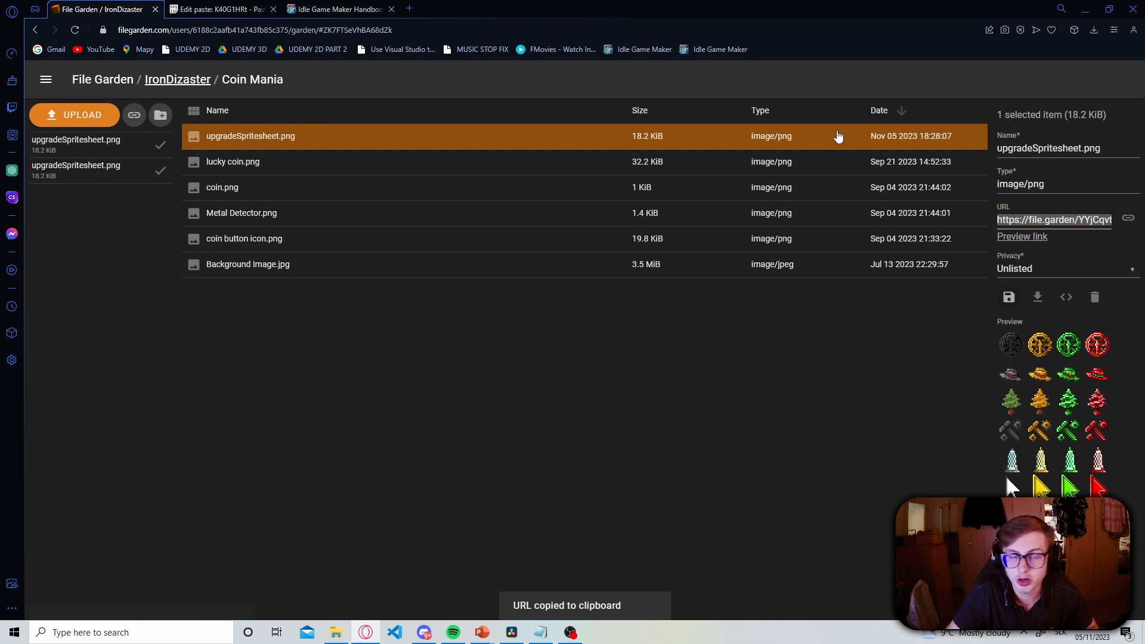
{"action": "left_click", "coordinate": [219, 10]}
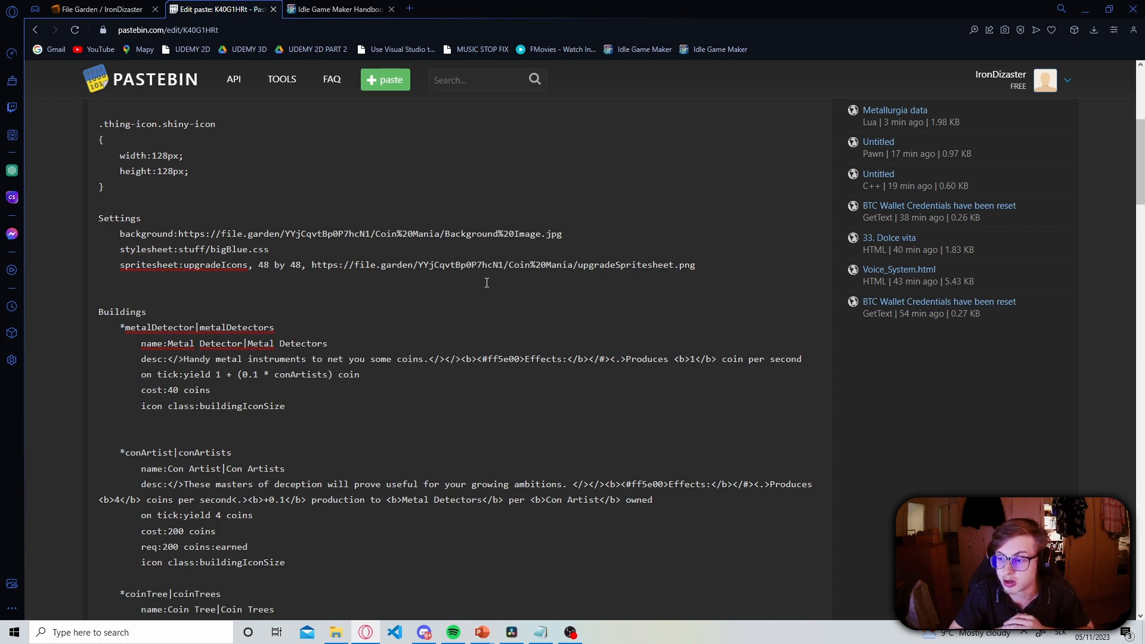
Add a second Settings line 'spritesheet:buildingIcons, 64 by 64' with its url placeholder selected
{"action": "left_click", "coordinate": [342, 10]}
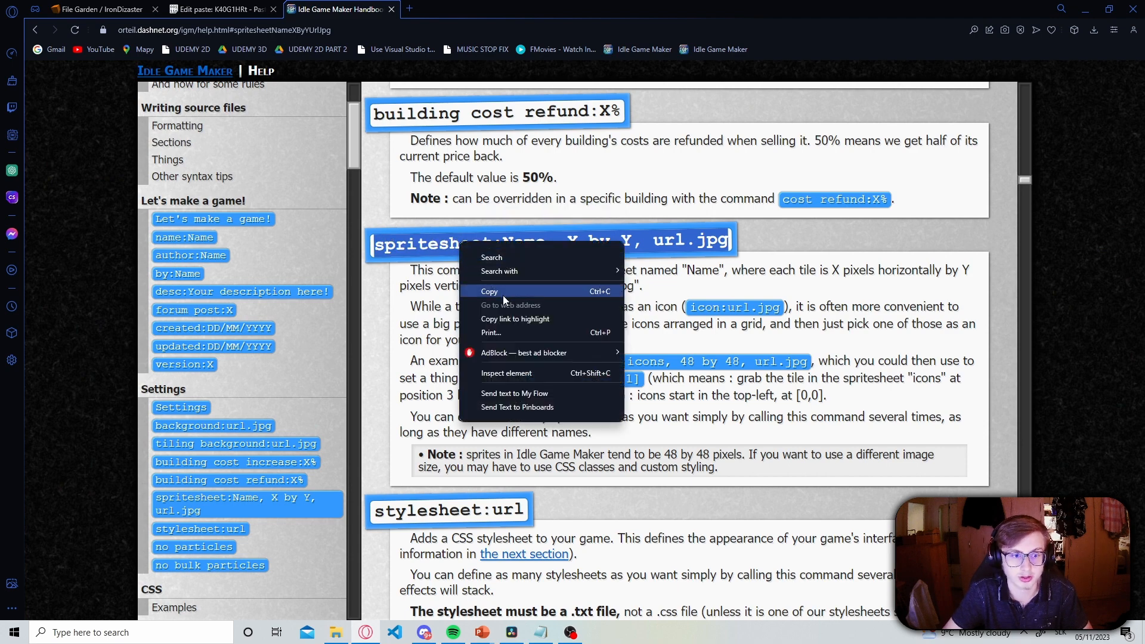
{"action": "left_click", "coordinate": [212, 9]}
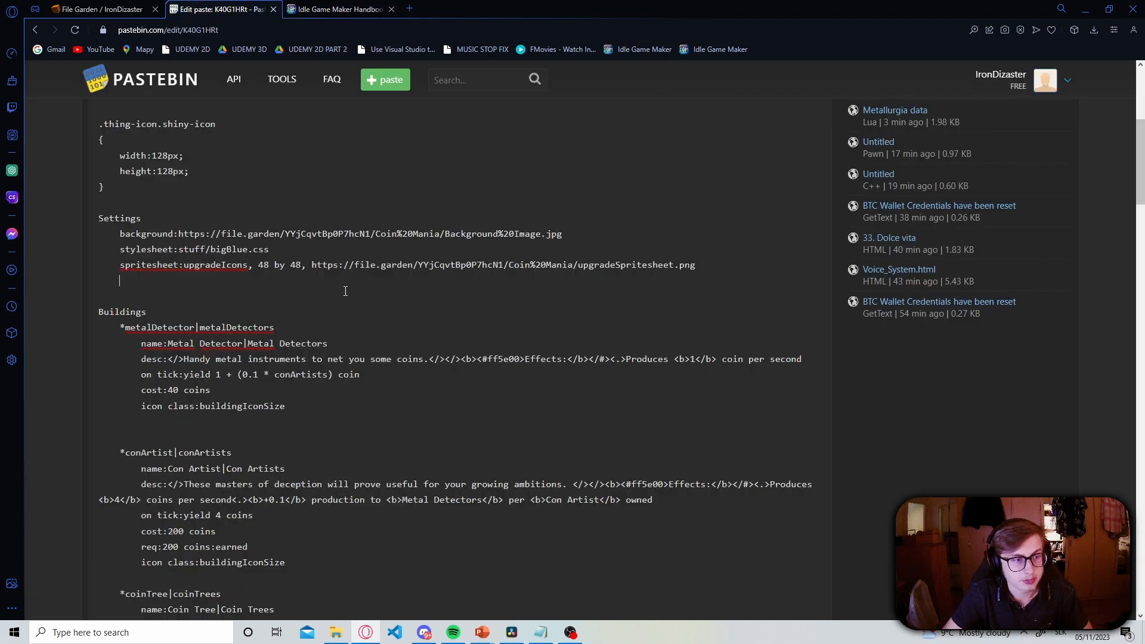
{"action": "type", "text": "spritesheet:Name, X by Y, url.jpg"}
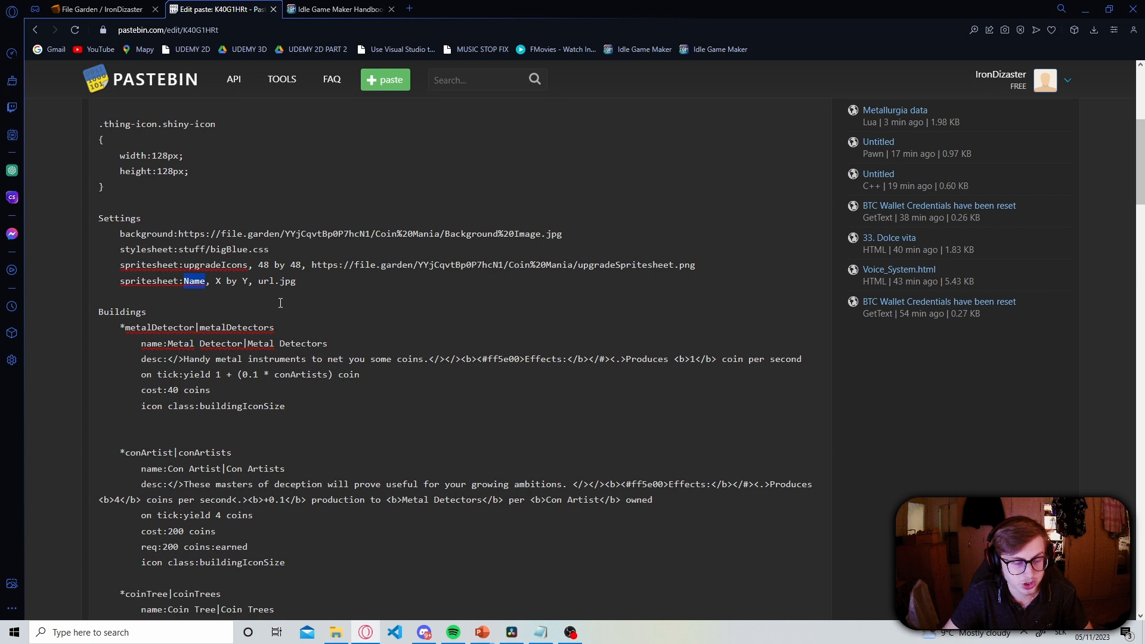
{"action": "type", "text": "buildingIcons"}
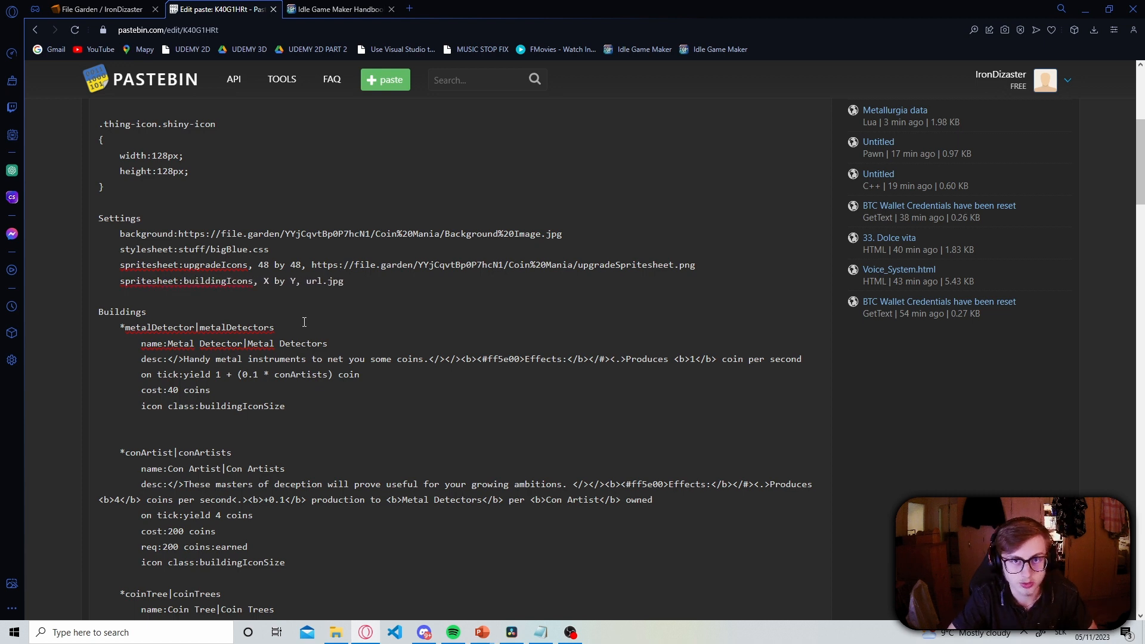
{"action": "type", "text": "6"}
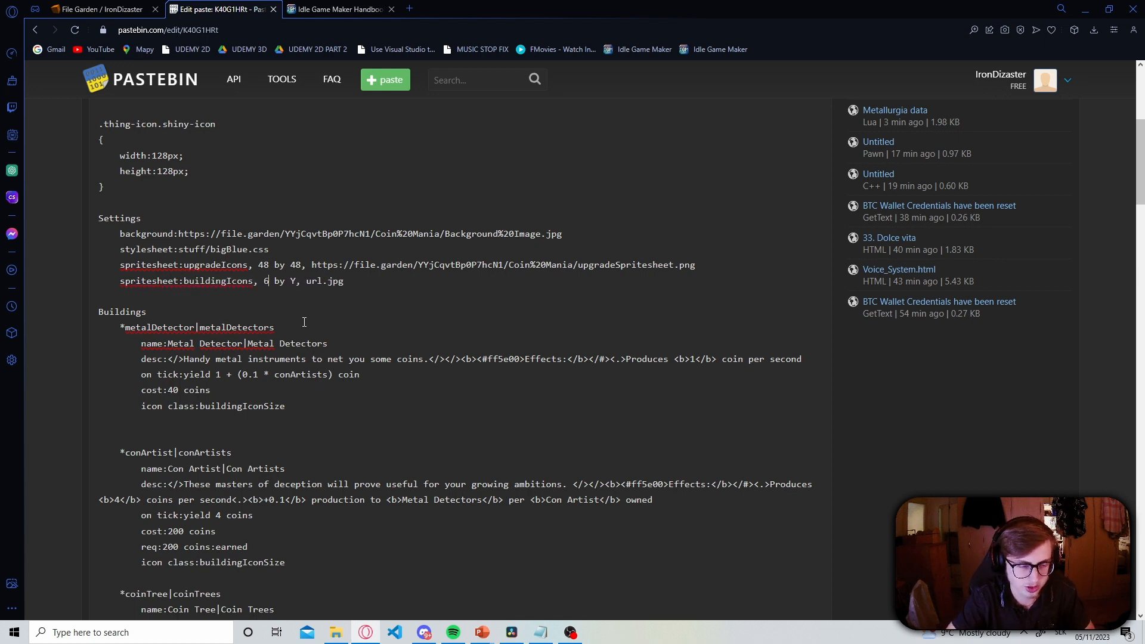
{"action": "type", "text": "4 by 64,"}
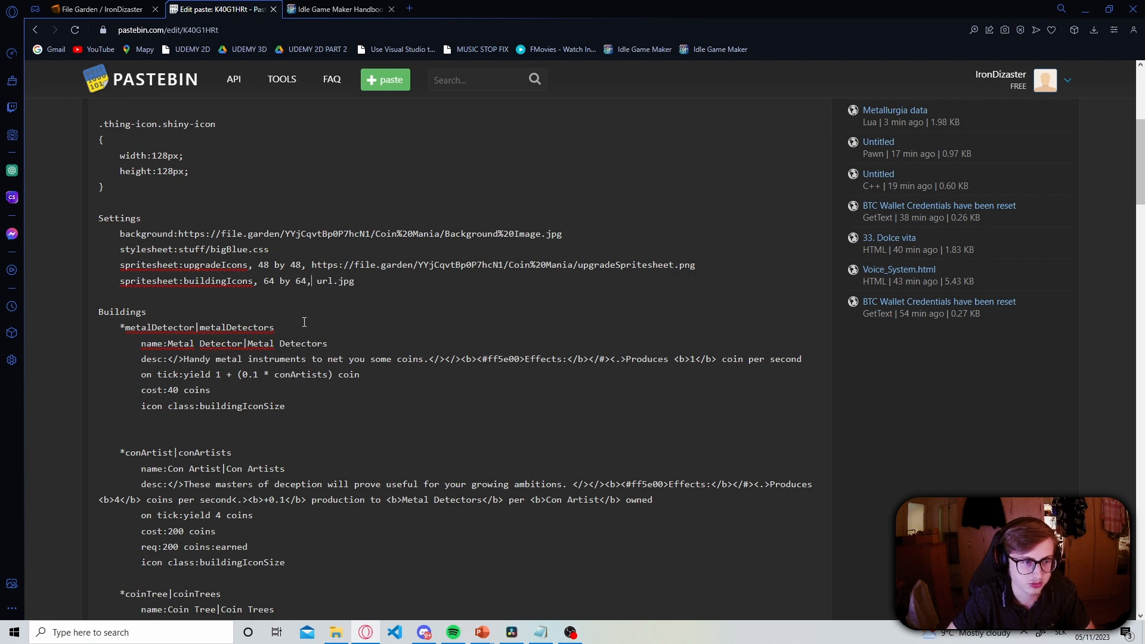
{"action": "left_click", "coordinate": [337, 280]}
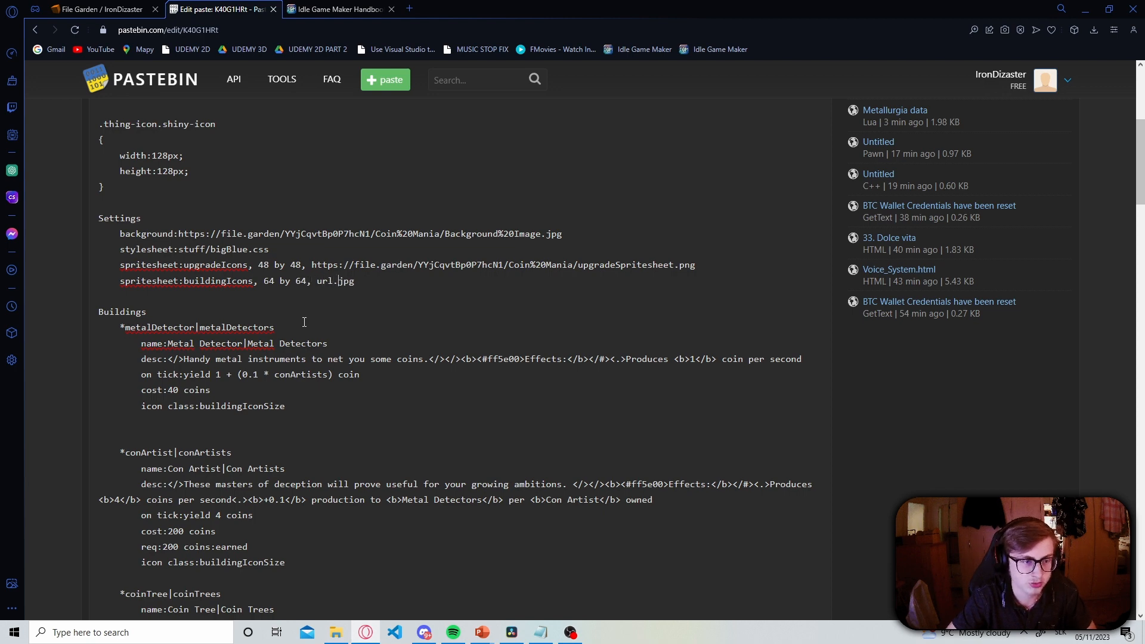
Upload buildingSpritesheet.png to File Garden and copy its link
{"action": "left_click", "coordinate": [95, 10]}
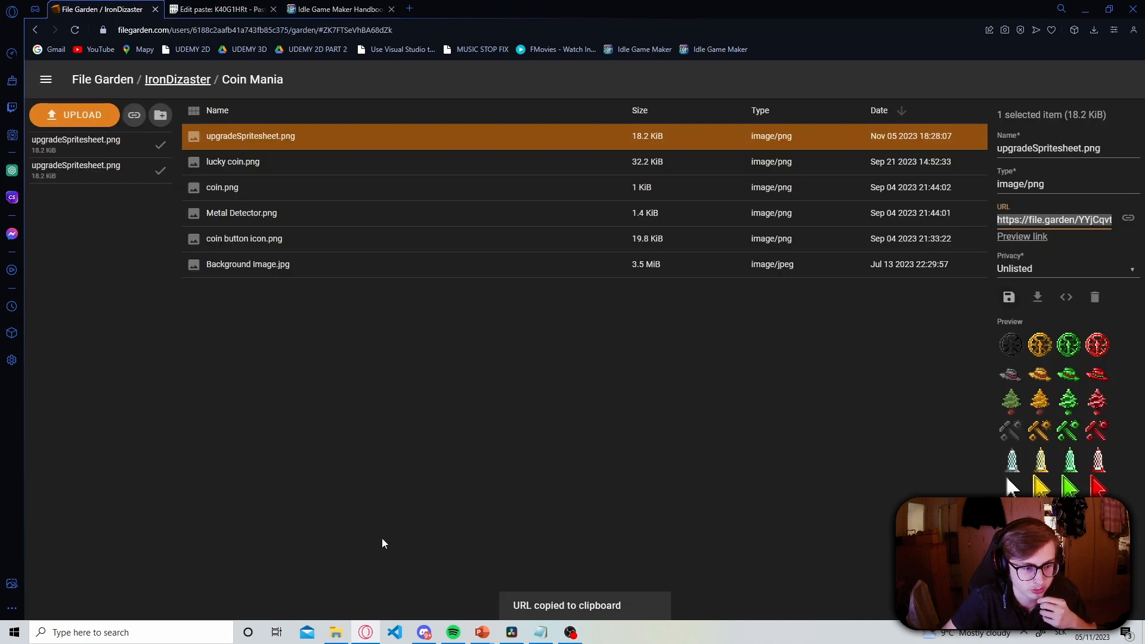
{"action": "left_click", "coordinate": [337, 632]}
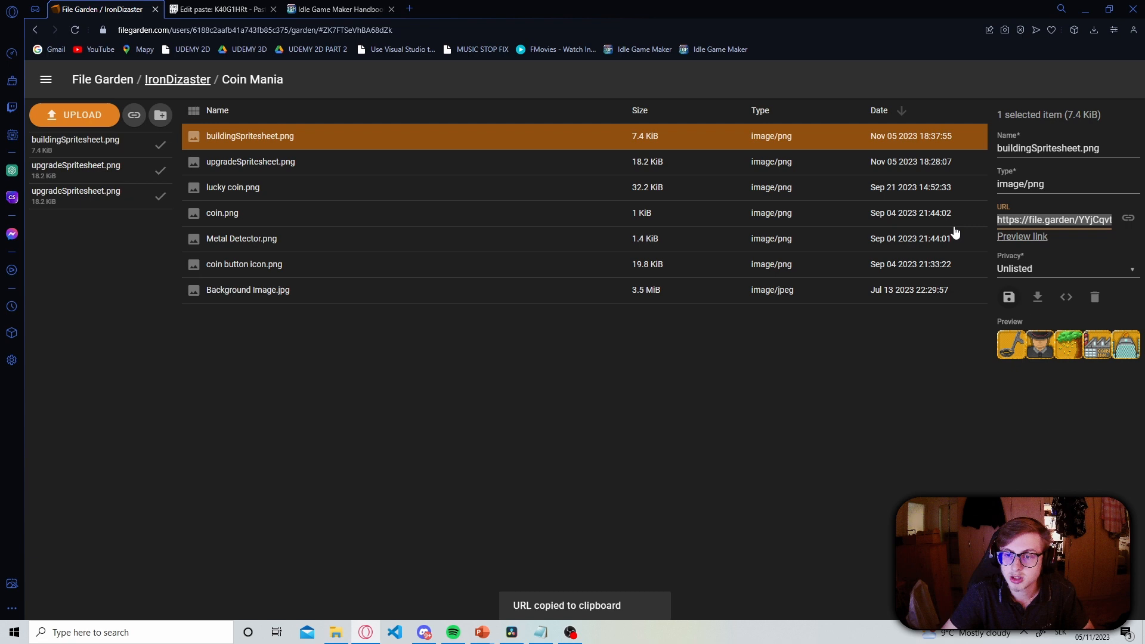
{"action": "left_click", "coordinate": [219, 9]}
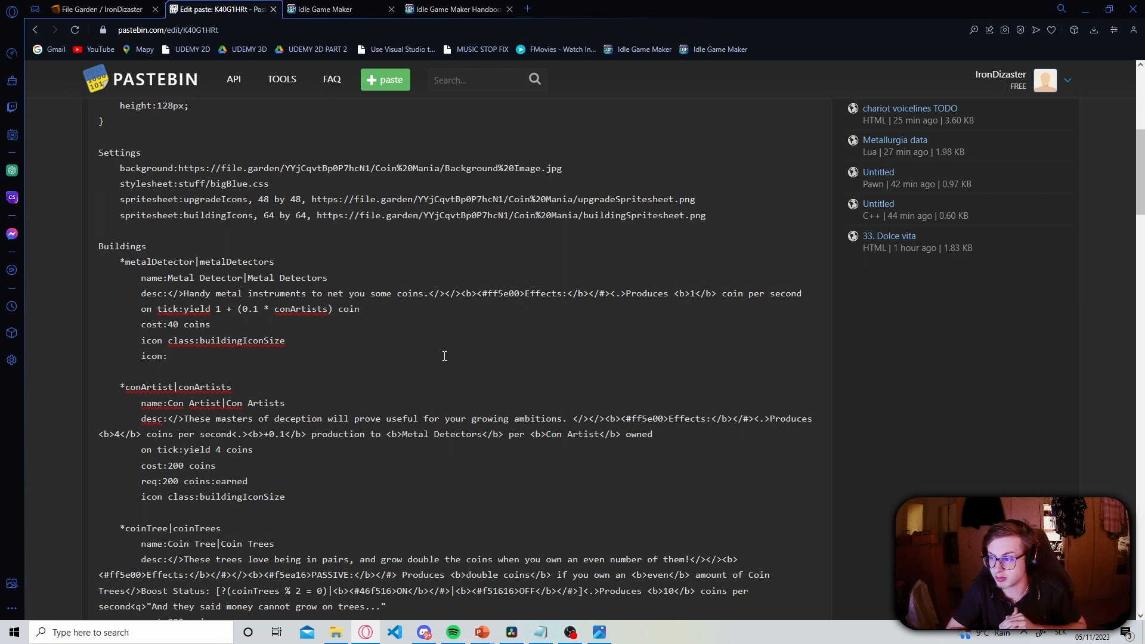
Give Metal Detector icon:buildingIcons[0,0] after checking tile order in the sprite sheet
{"action": "left_click", "coordinate": [170, 355]}
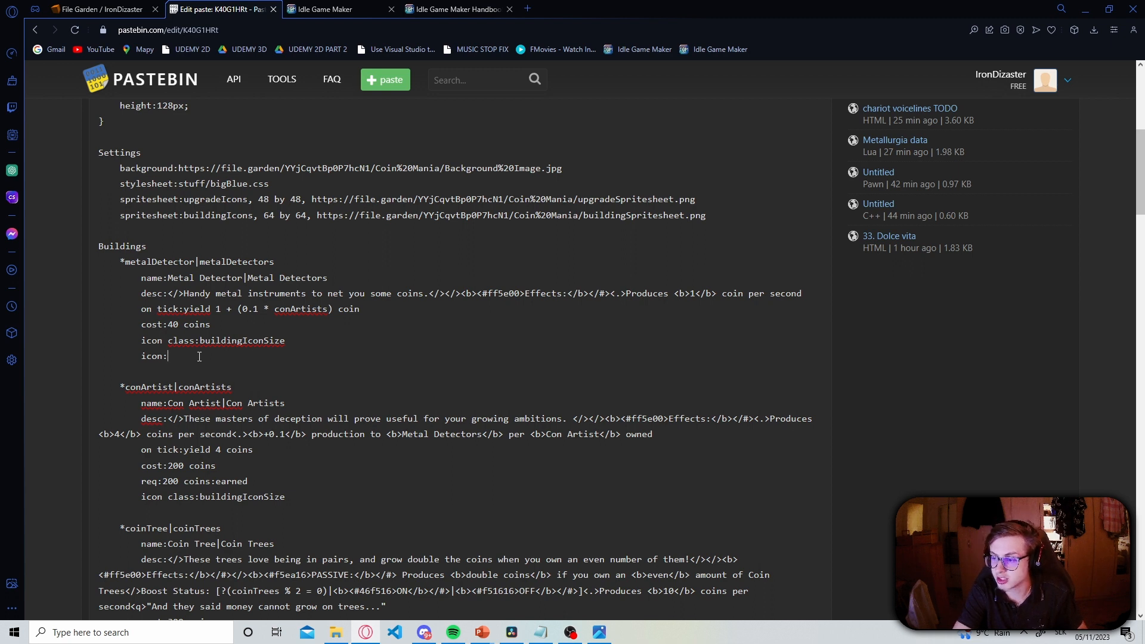
{"action": "type", "text": "buildingIcons"}
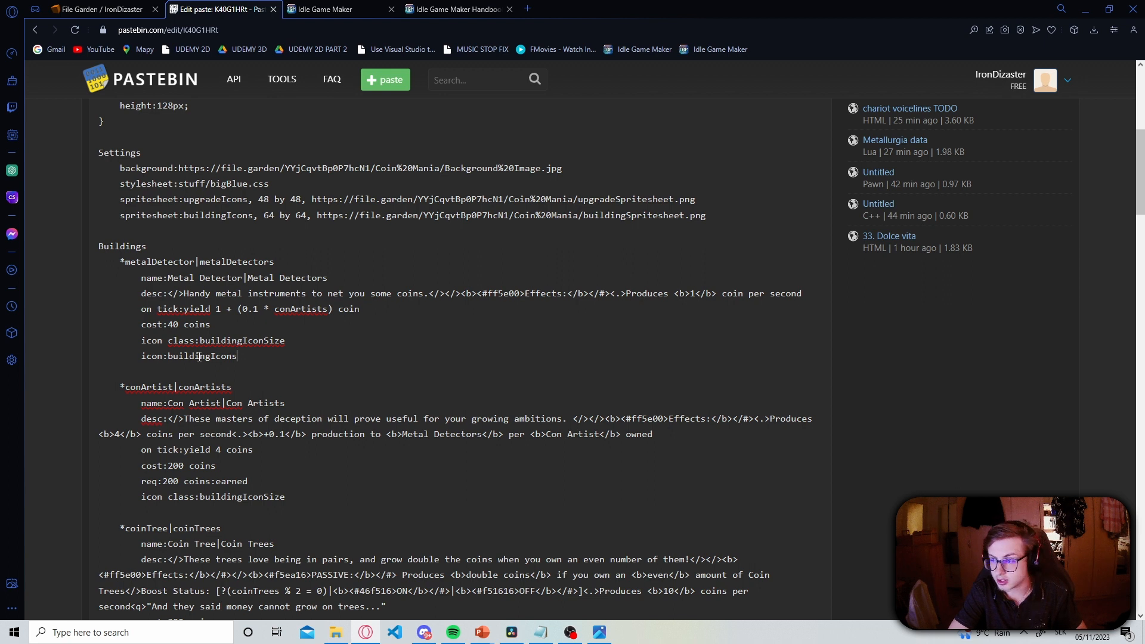
{"action": "left_click", "coordinate": [599, 632]}
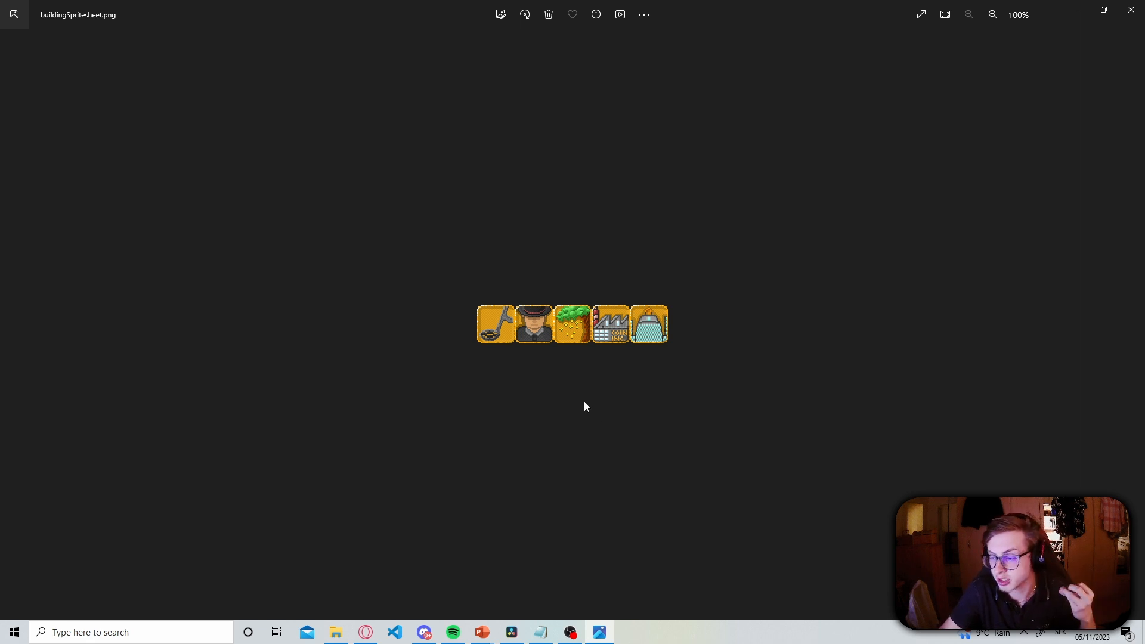
{"action": "mouse_move", "coordinate": [453, 408]}
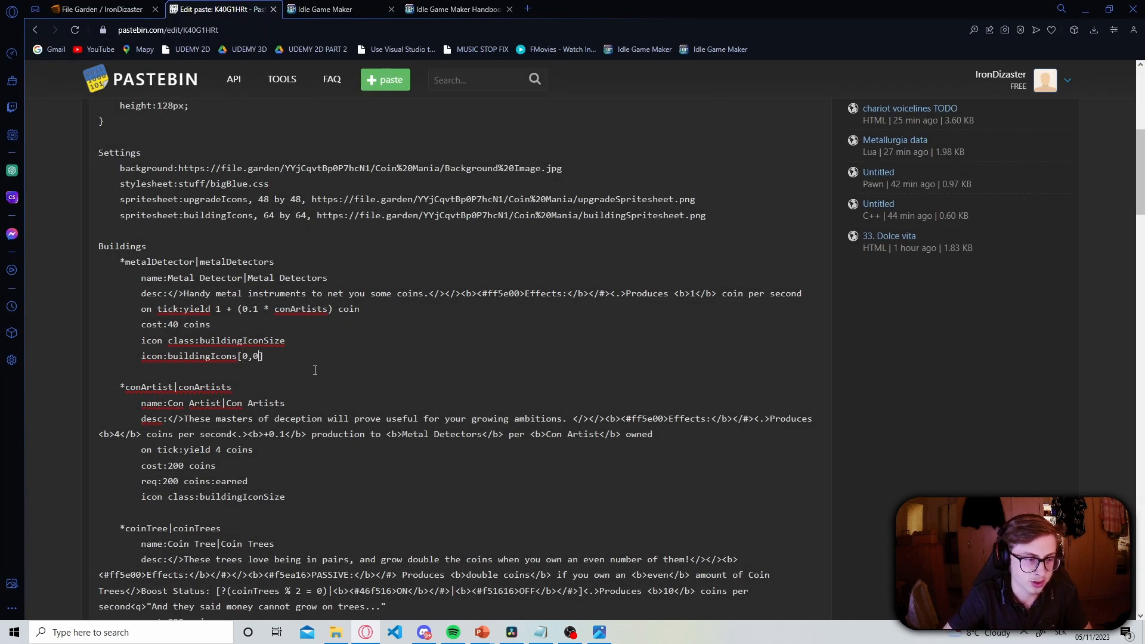
{"action": "double_click", "coordinate": [194, 356]}
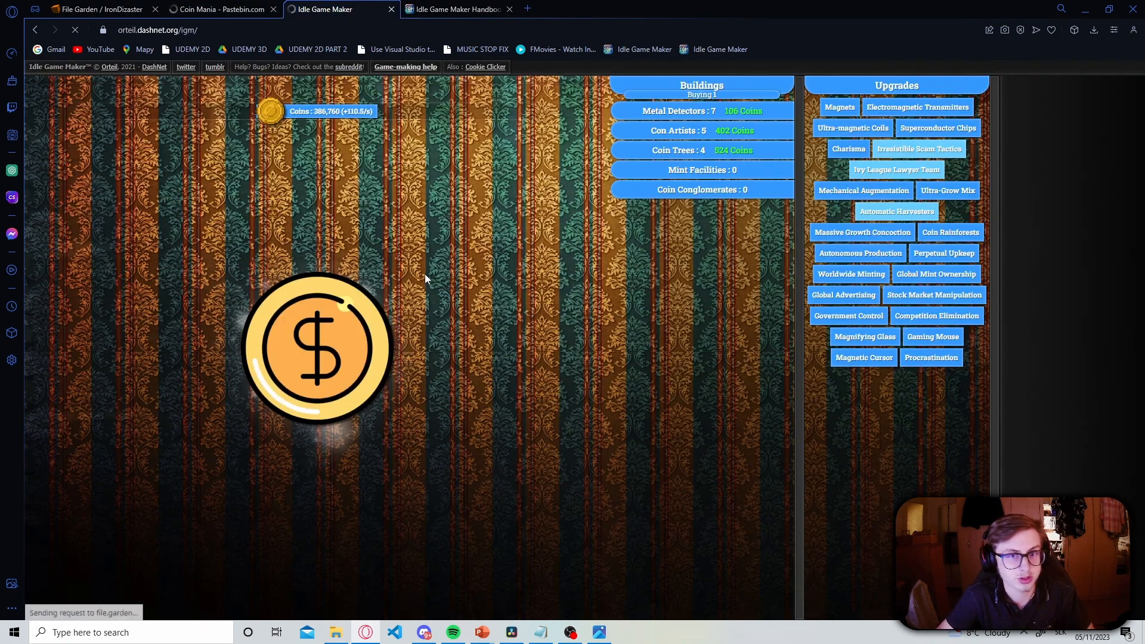
{"action": "mouse_move", "coordinate": [639, 128]}
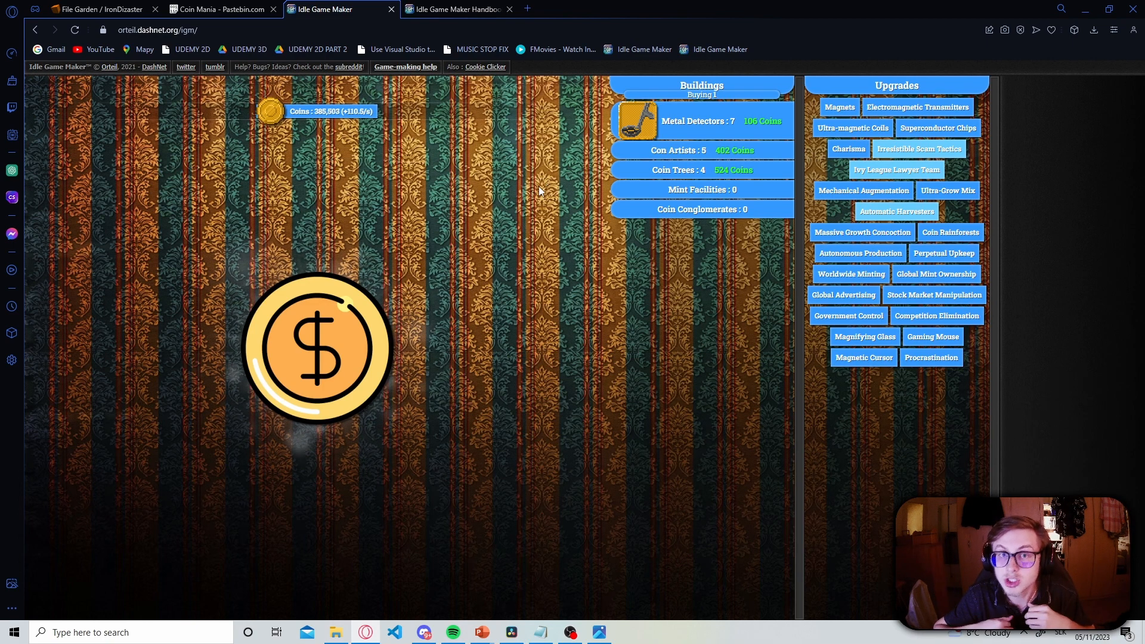
Return from the game to the Coin Mania paste source to keep editing
{"action": "left_click", "coordinate": [216, 9]}
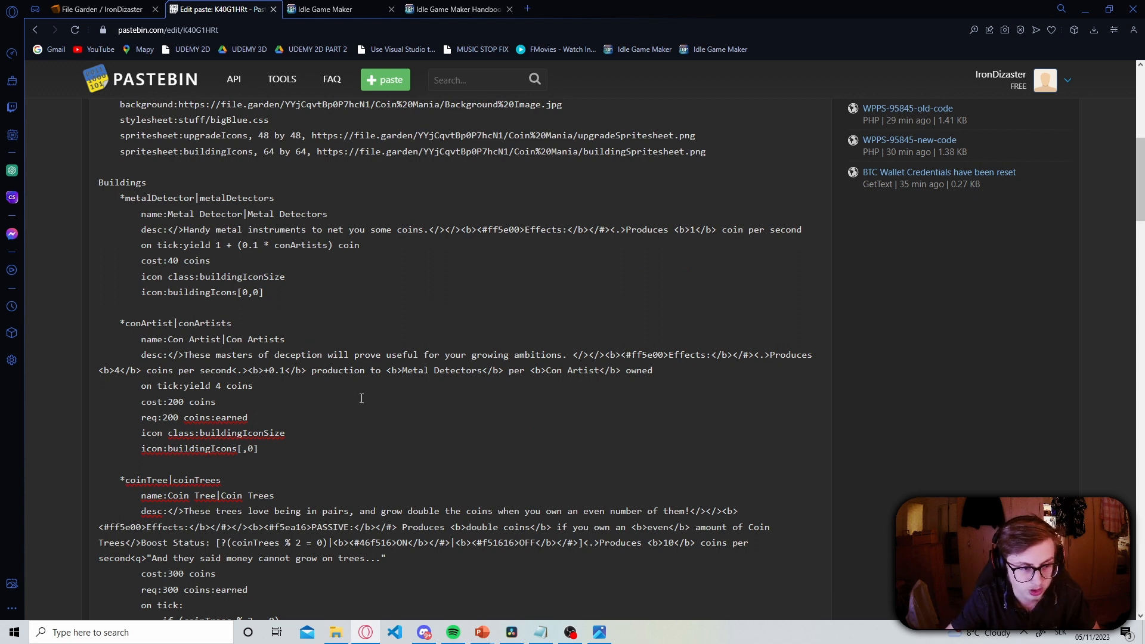
Give the remaining buildings icon:buildingIcons[1,0] to [3,0], save, and view the game
{"action": "type", "text": "1"}
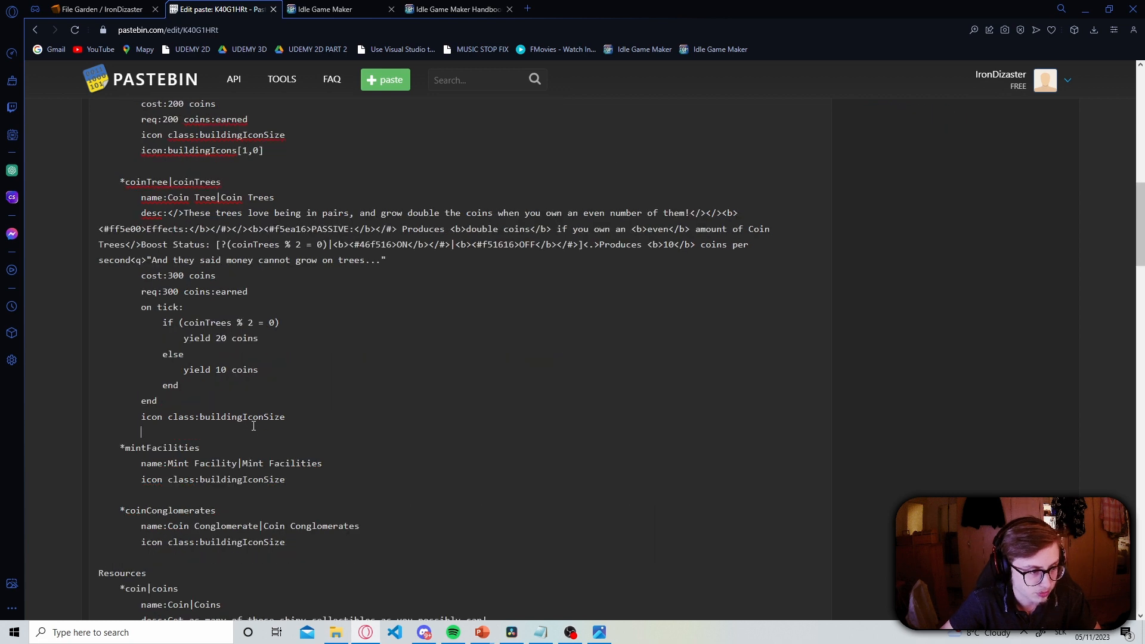
{"action": "type", "text": "icon:buildingIcons[2,0]"}
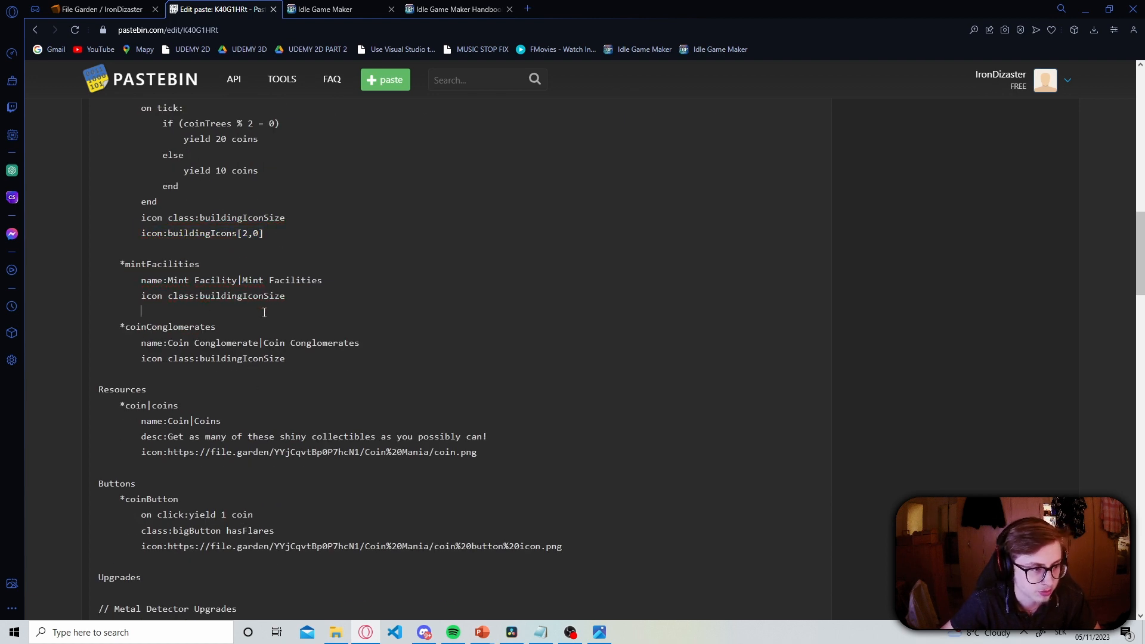
{"action": "type", "text": "icon:buildingIcons[3,0]"}
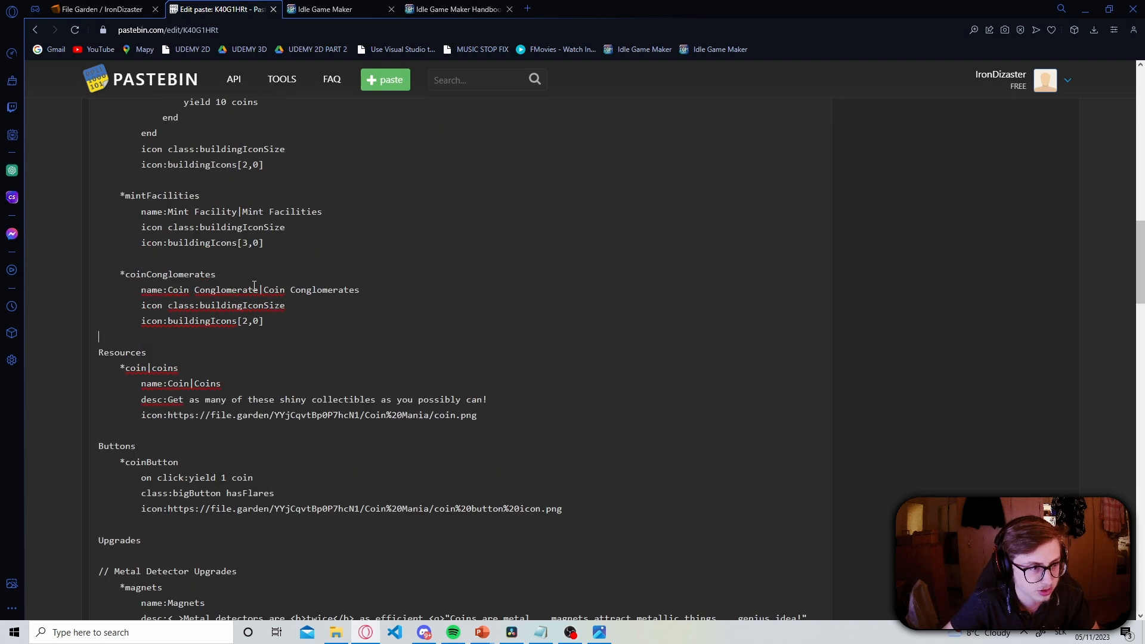
{"action": "scroll", "scroll_direction": "down", "scroll_amount": 3}
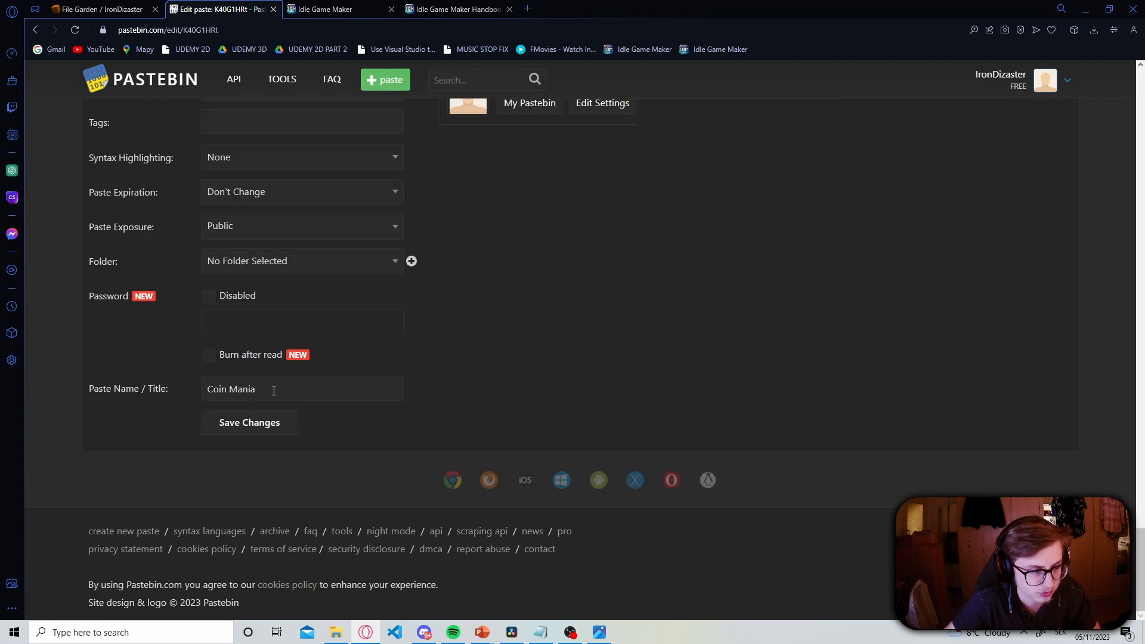
{"action": "left_click", "coordinate": [249, 422]}
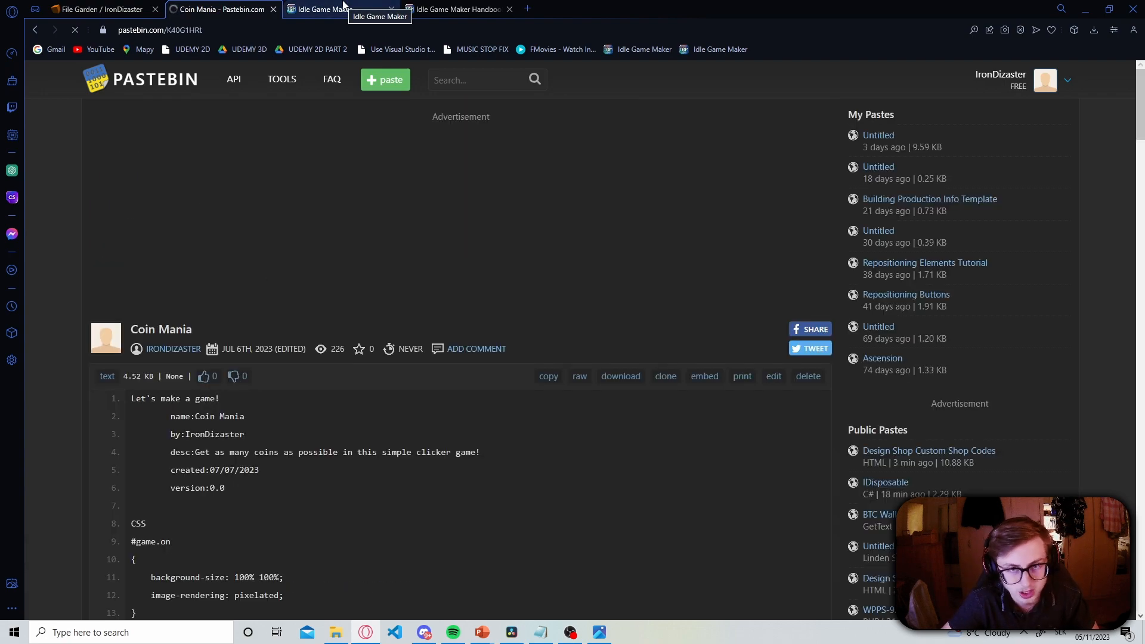
{"action": "left_click", "coordinate": [325, 10]}
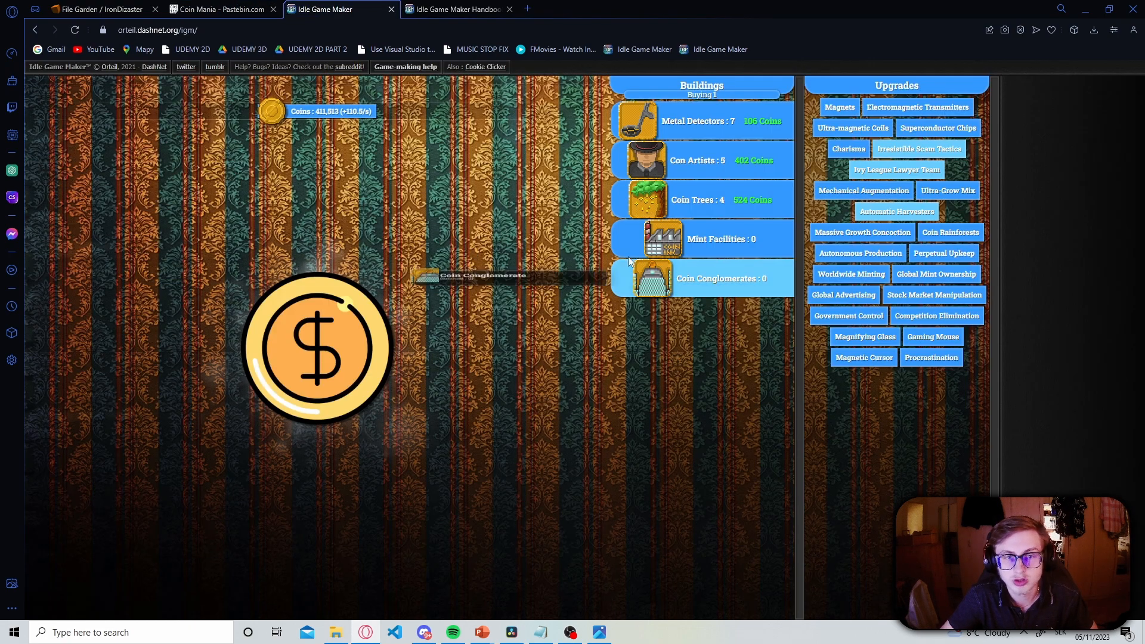
{"action": "mouse_move", "coordinate": [546, 209]}
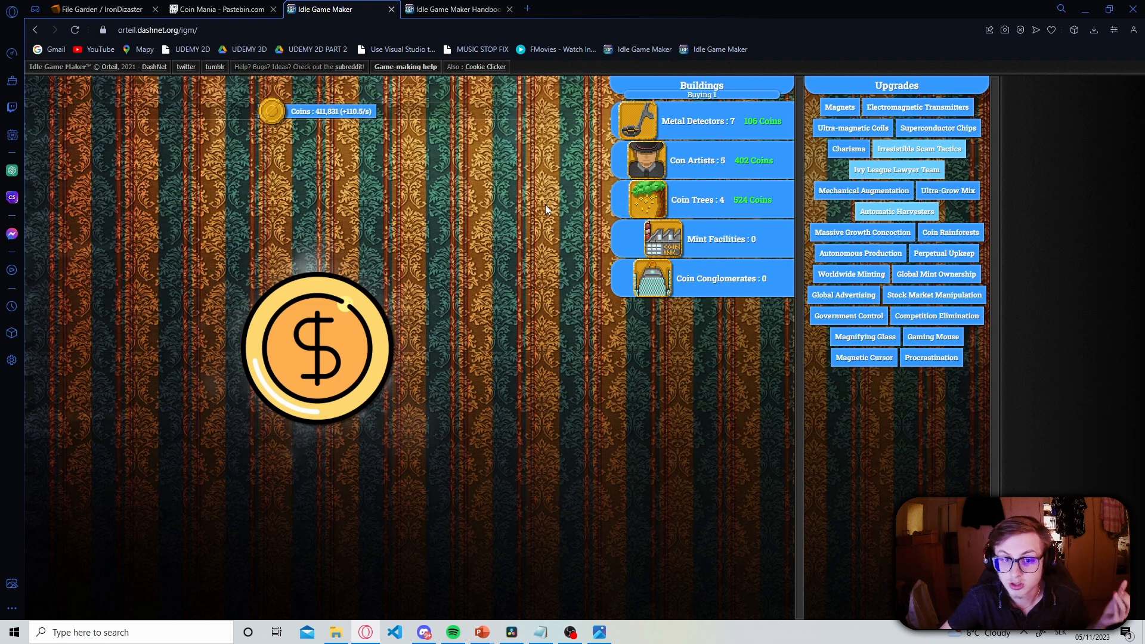
Give the Magnets upgrade icon:upgradeIcons[0,0] and save the paste
{"action": "left_click", "coordinate": [217, 10]}
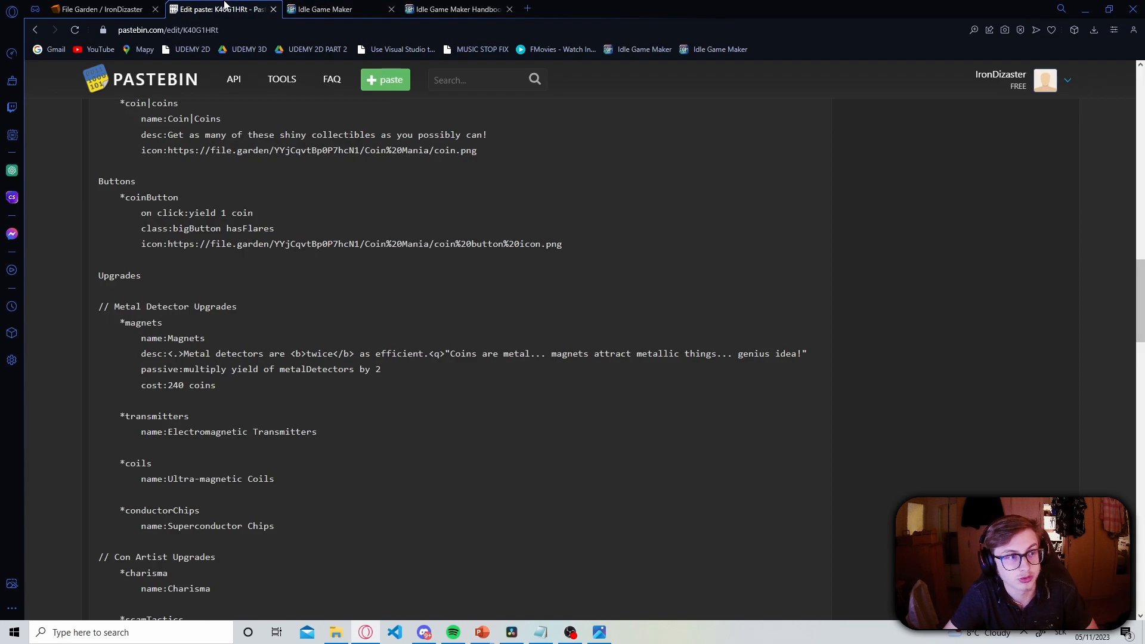
{"action": "scroll", "scroll_direction": "down", "scroll_amount": 3}
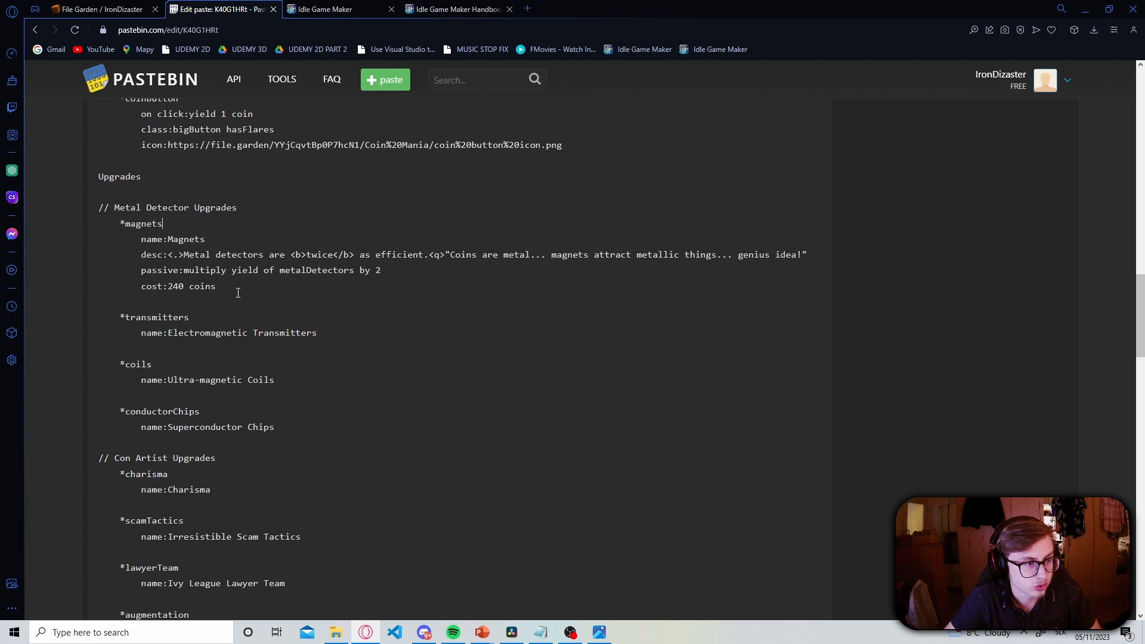
{"action": "type", "text": "icon:"}
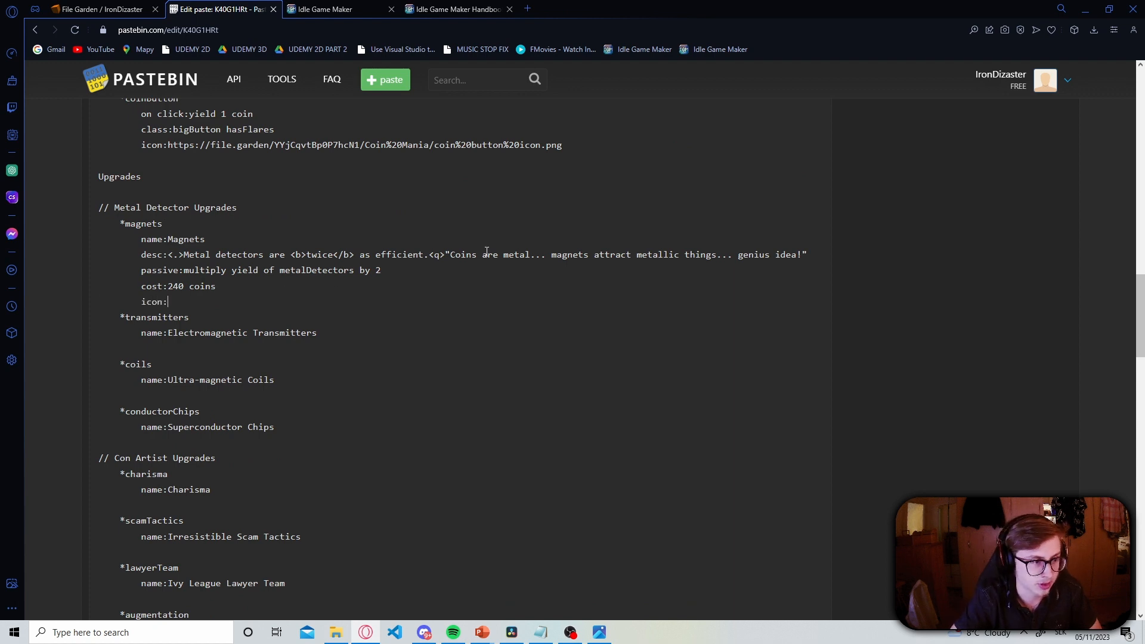
{"action": "type", "text": "upgradeIcons"}
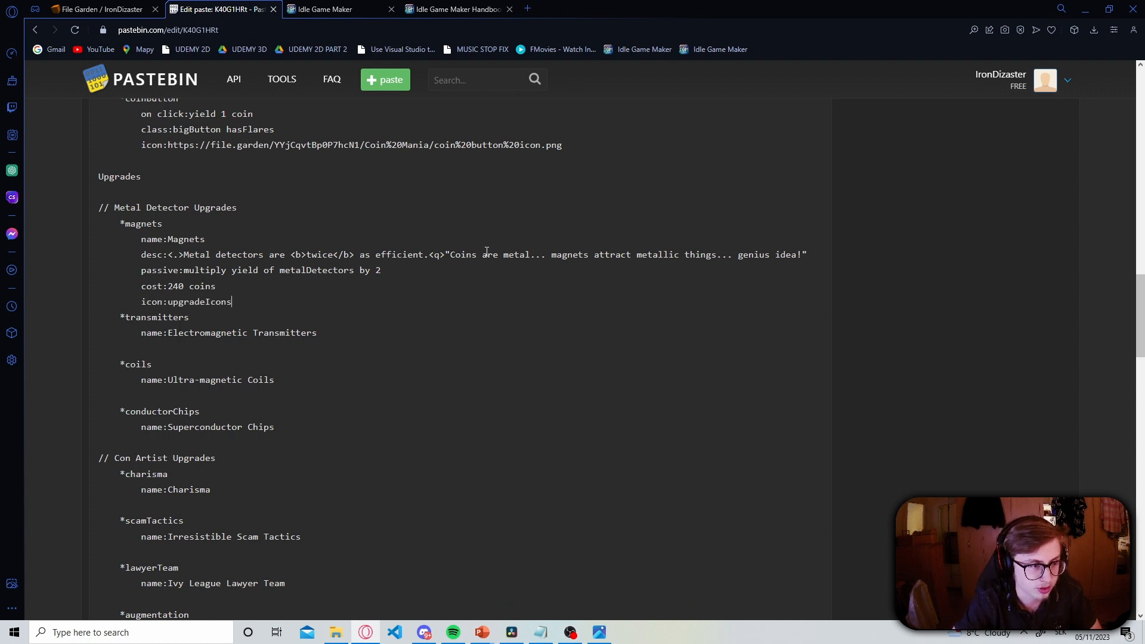
{"action": "type", "text": "[0,]"}
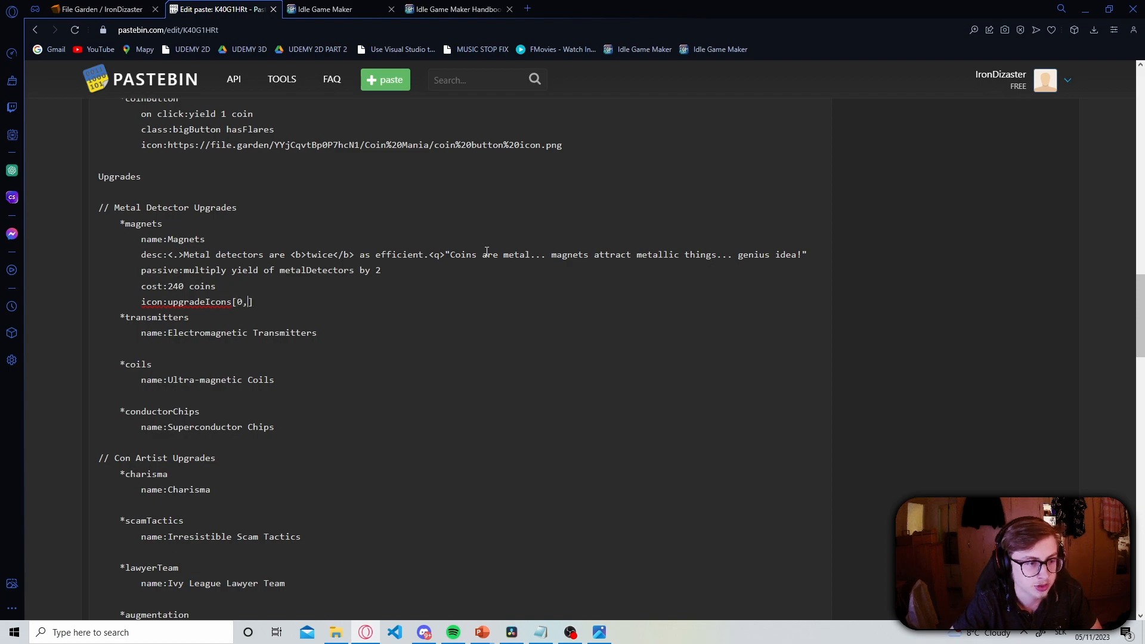
{"action": "scroll", "scroll_direction": "down", "scroll_amount": 3}
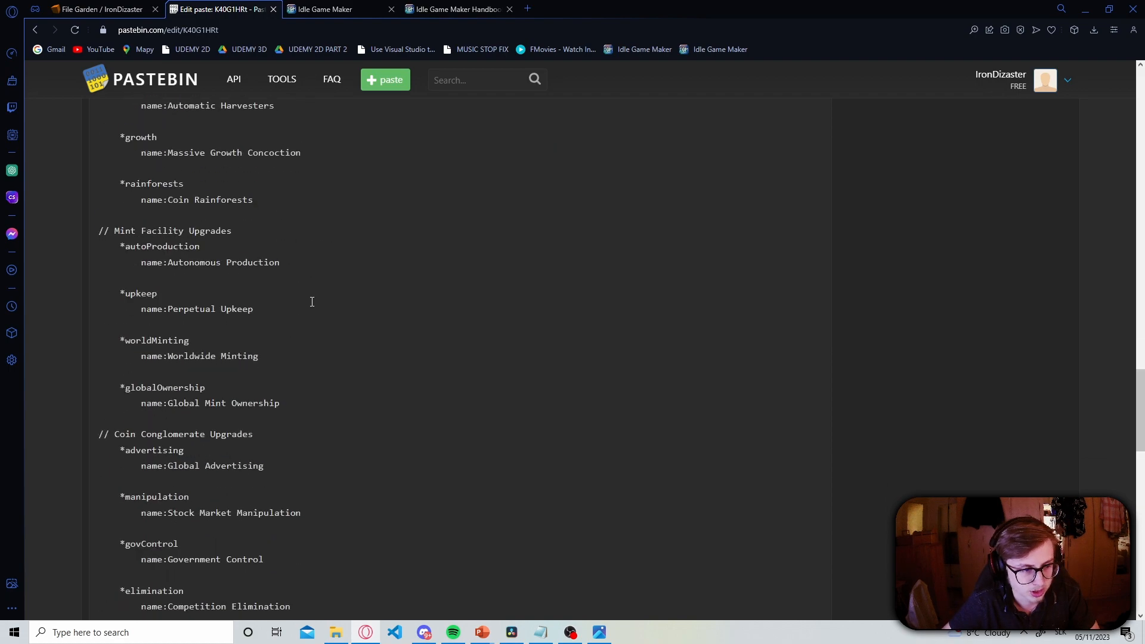
{"action": "left_click", "coordinate": [341, 9]}
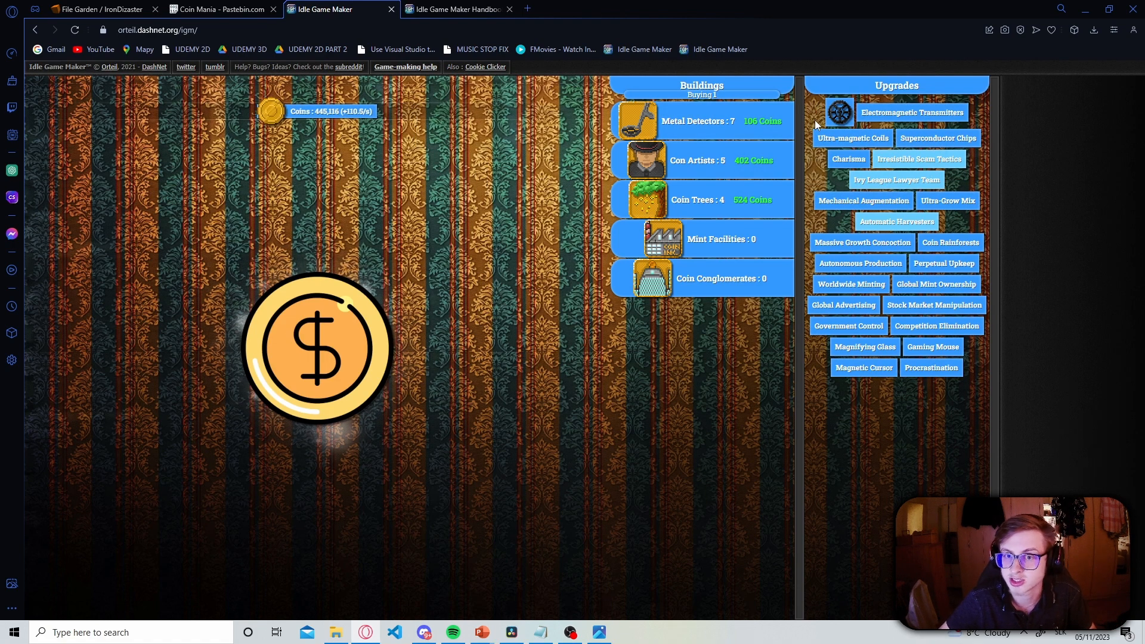
Return from the game's Magnets icon to the paste source
{"action": "left_click", "coordinate": [217, 9]}
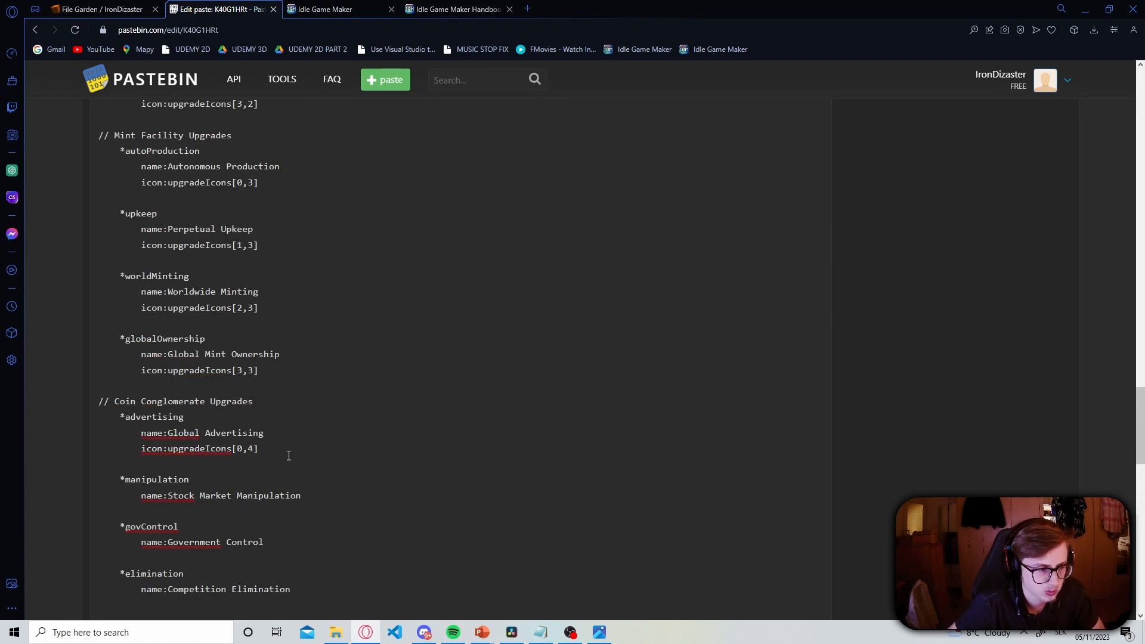
Scroll through the upgrade entries while adding icon:upgradeIcons[col,row] to each
{"action": "scroll", "scroll_direction": "down", "scroll_amount": 3}
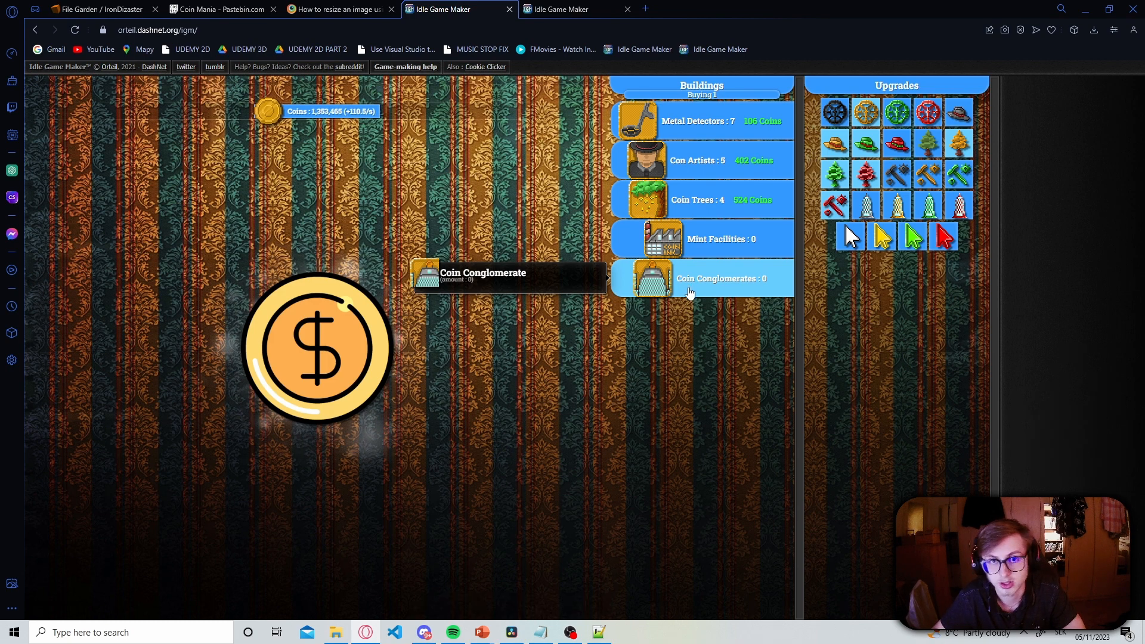
Return to the Pastebin source after confirming the game shows all icons
{"action": "left_click", "coordinate": [219, 10]}
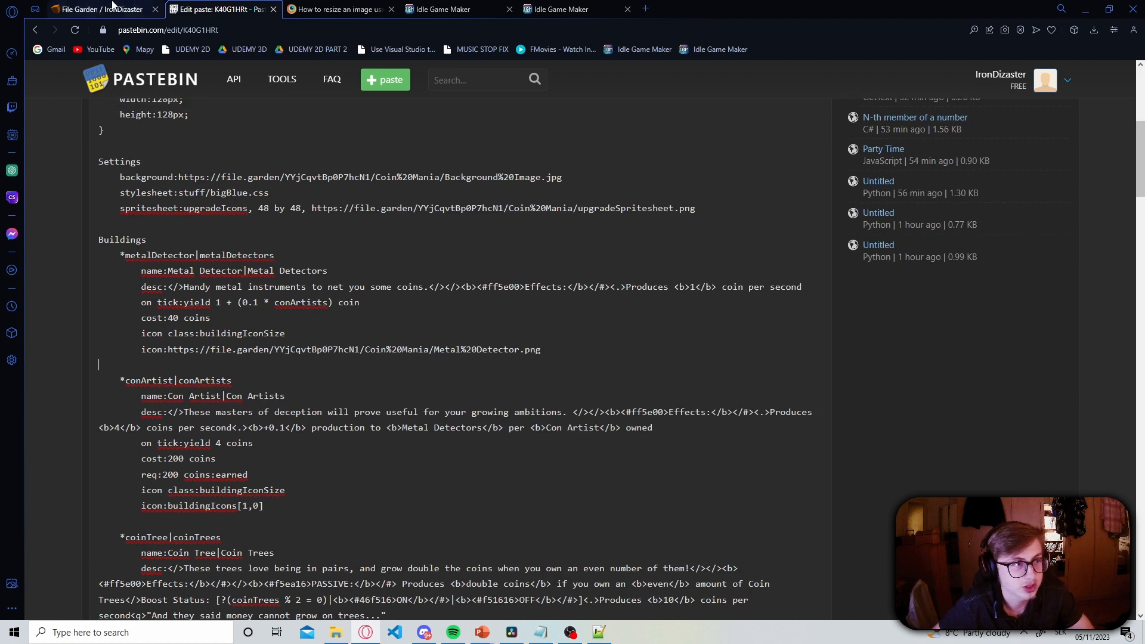
Give Con Artists and Coin Trees their own File Garden image URLs as icons in the paste
{"action": "left_click", "coordinate": [96, 9]}
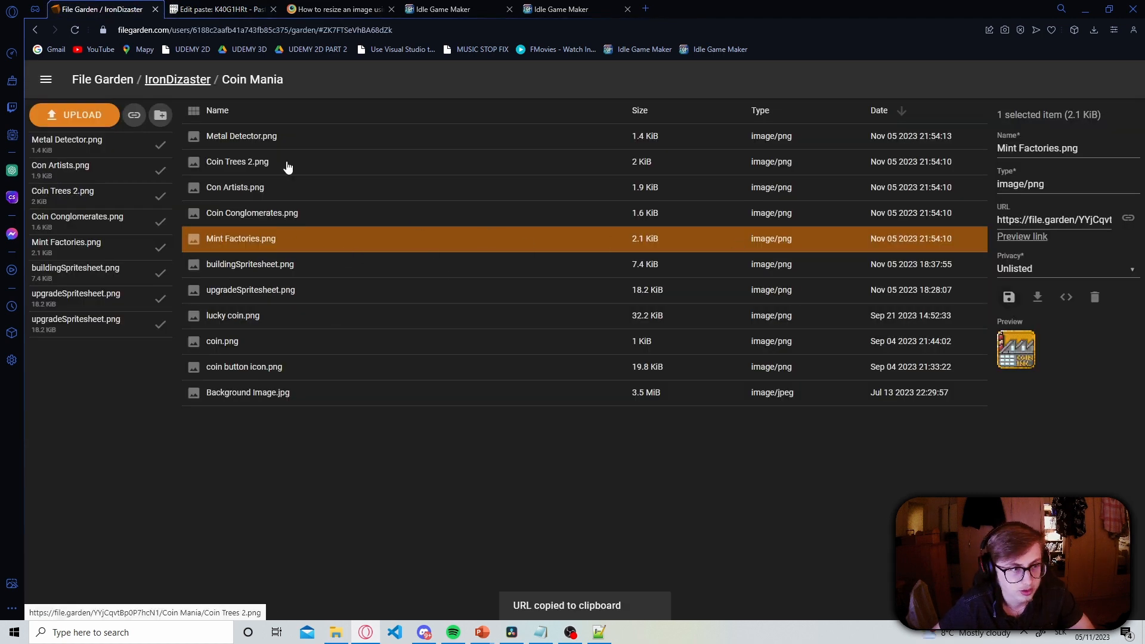
{"action": "left_click", "coordinate": [233, 188]}
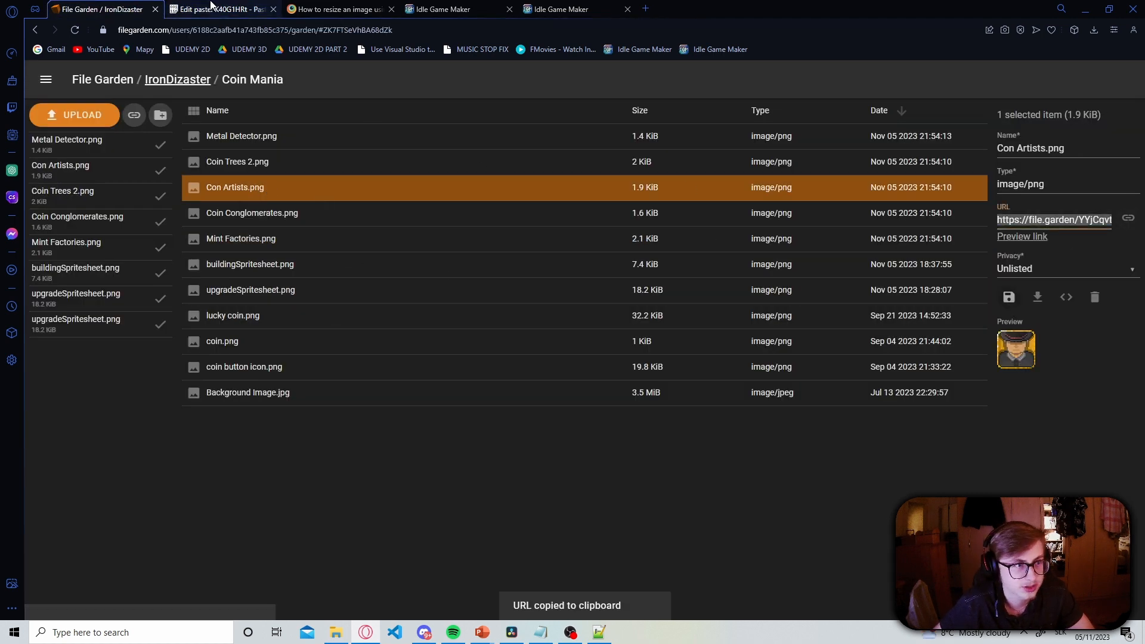
{"action": "left_click", "coordinate": [220, 9]}
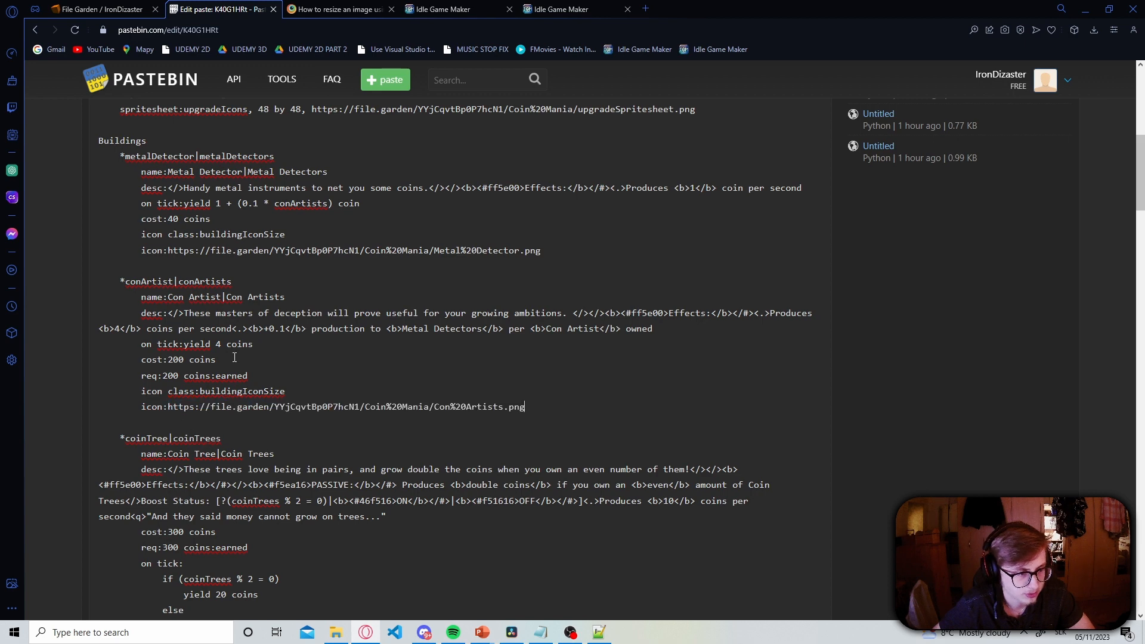
{"action": "scroll", "scroll_direction": "down", "scroll_amount": 3}
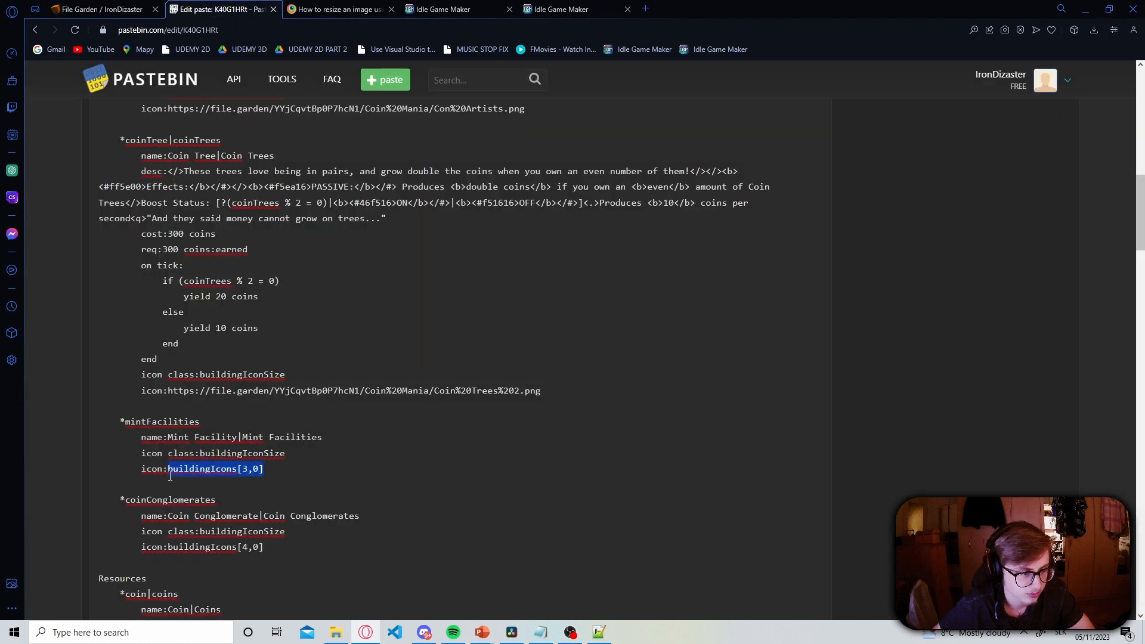
{"action": "left_click", "coordinate": [90, 10]}
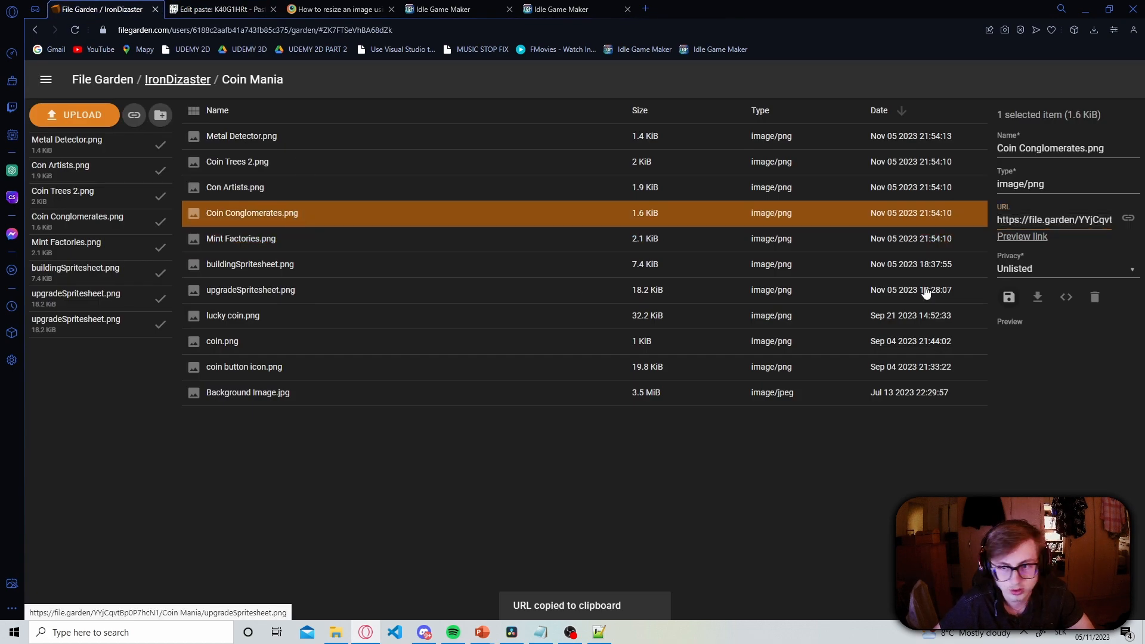
{"action": "left_click", "coordinate": [220, 10]}
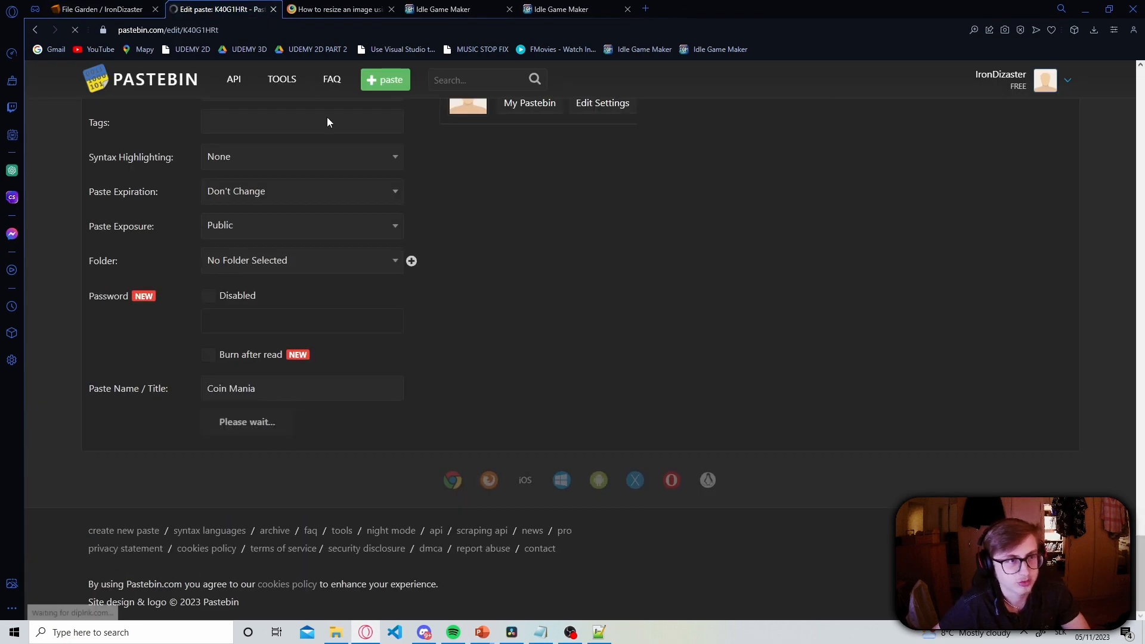
View the reloaded Coin Mania game full screen to confirm the new building icons
{"action": "left_click", "coordinate": [446, 9]}
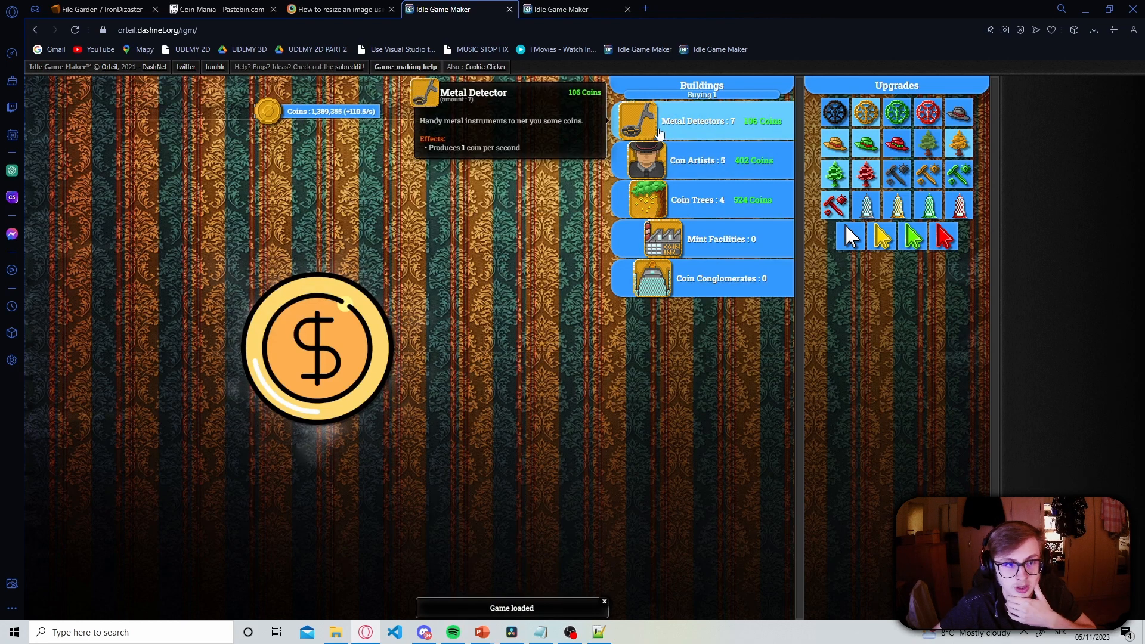
{"action": "key", "text": "F11"}
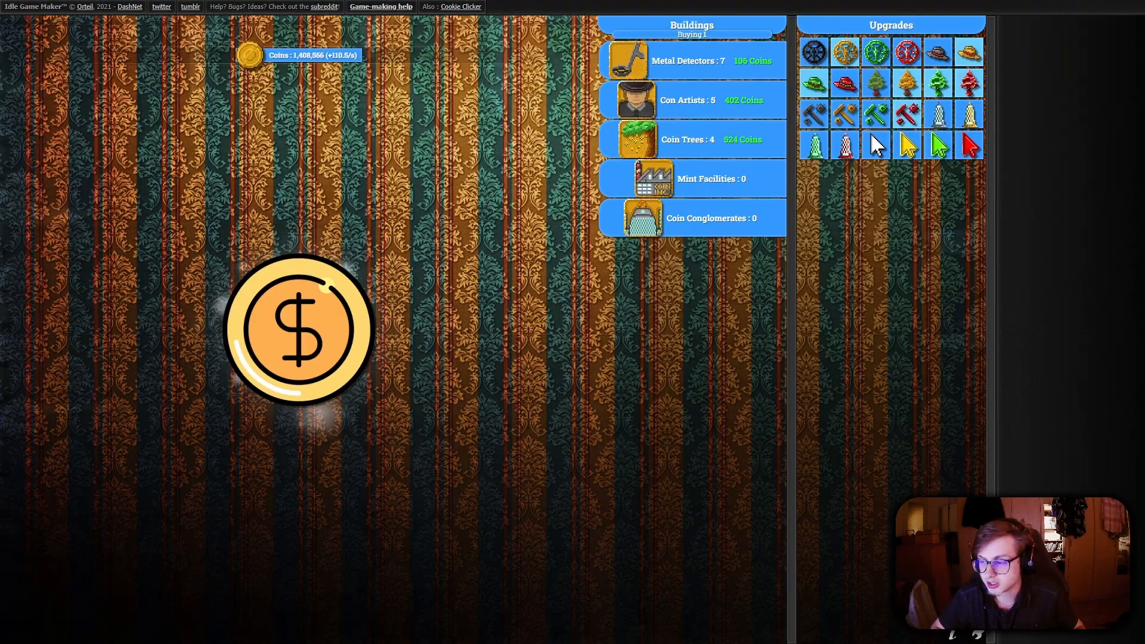